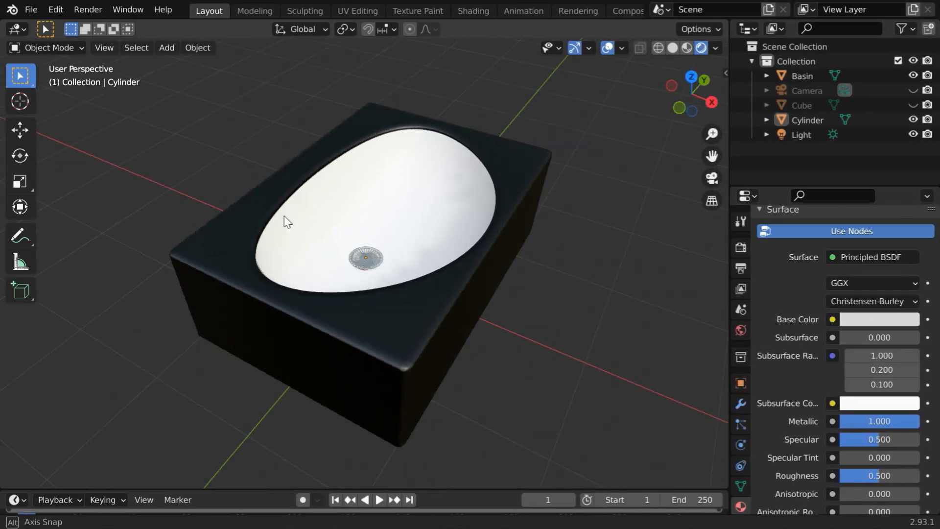
- Orbit the view around the sink and drain cylinder
{"action": "left_click_drag", "start_coordinate": [300, 222], "coordinate": [345, 231]}
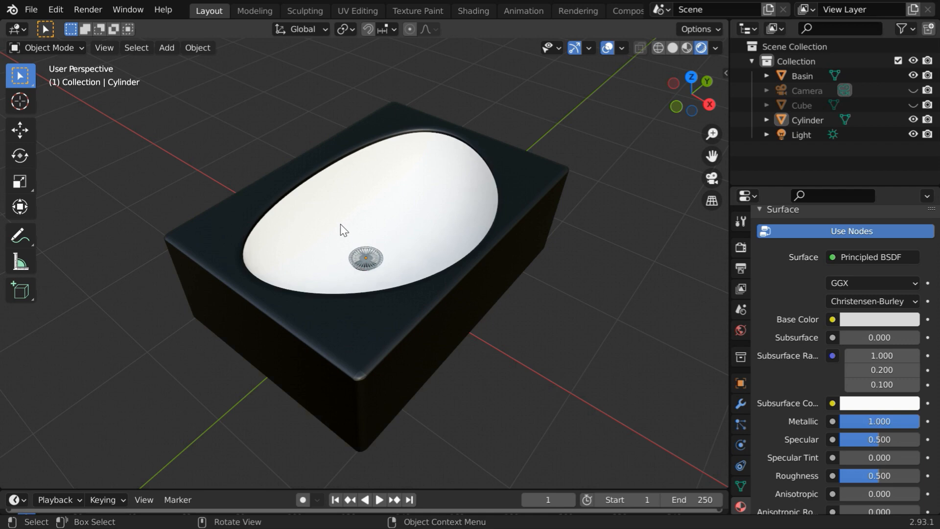
{"action": "mouse_move", "coordinate": [411, 308]}
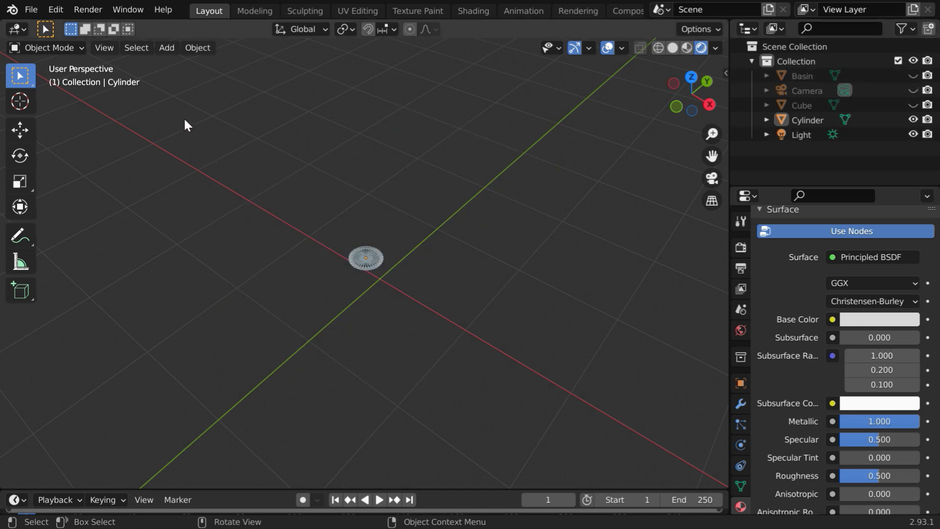
- Add a Bezier circle and delete segments between selected points to open the curve
{"action": "left_click", "coordinate": [167, 47]}
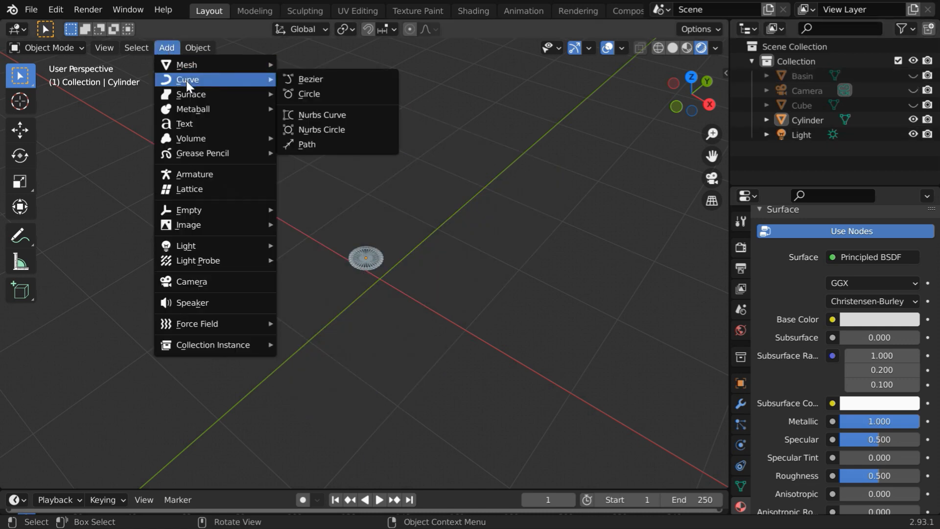
{"action": "left_click", "coordinate": [308, 94]}
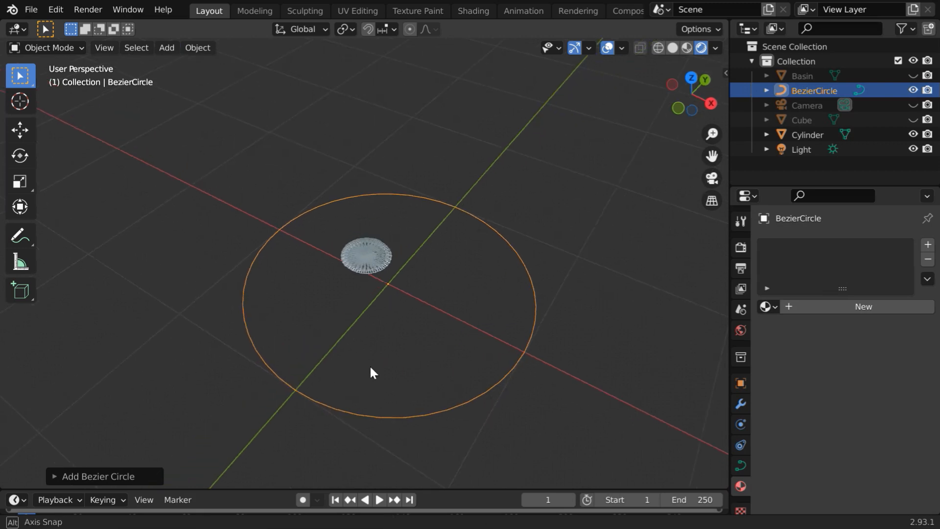
{"action": "left_click", "coordinate": [47, 47]}
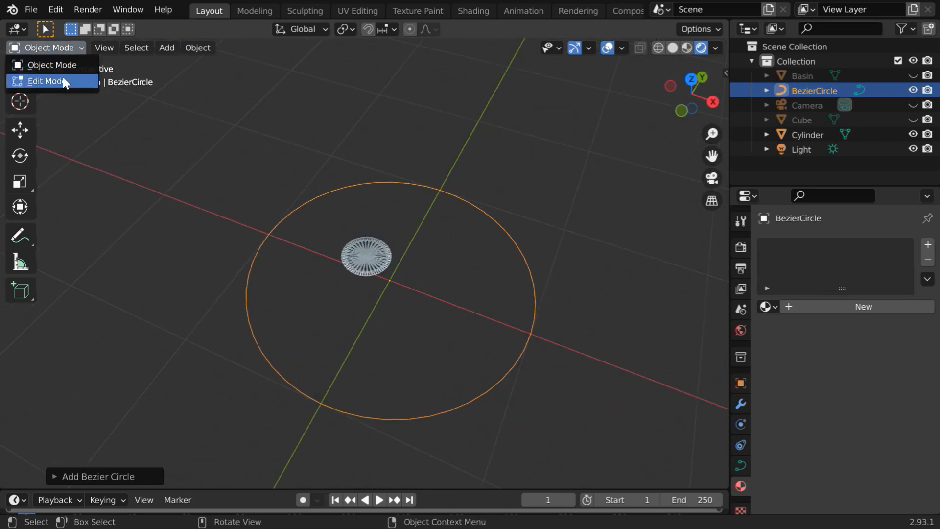
{"action": "left_click", "coordinate": [44, 80]}
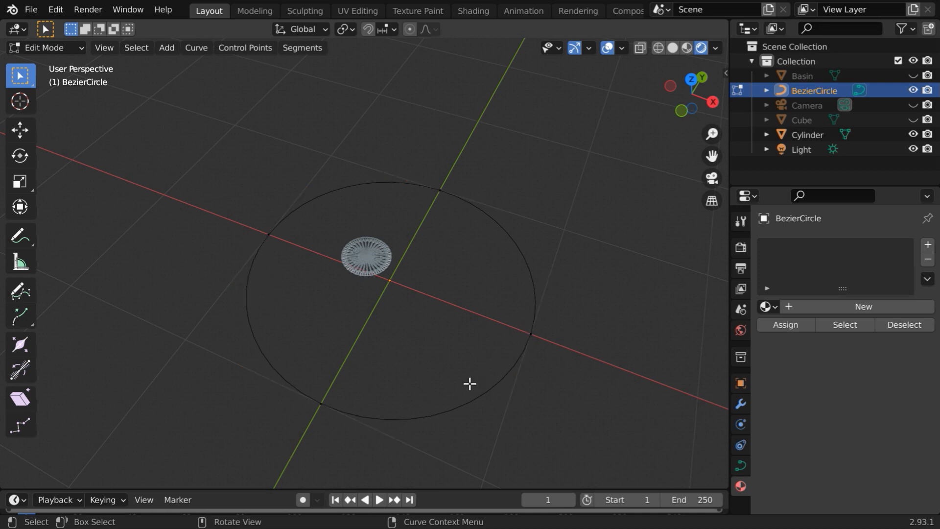
{"action": "left_click", "coordinate": [268, 248]}
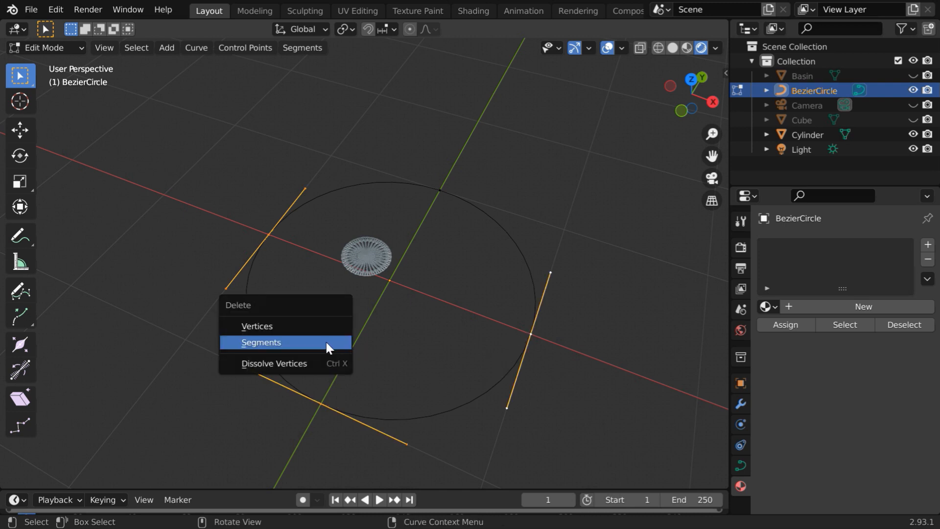
{"action": "left_click", "coordinate": [260, 343]}
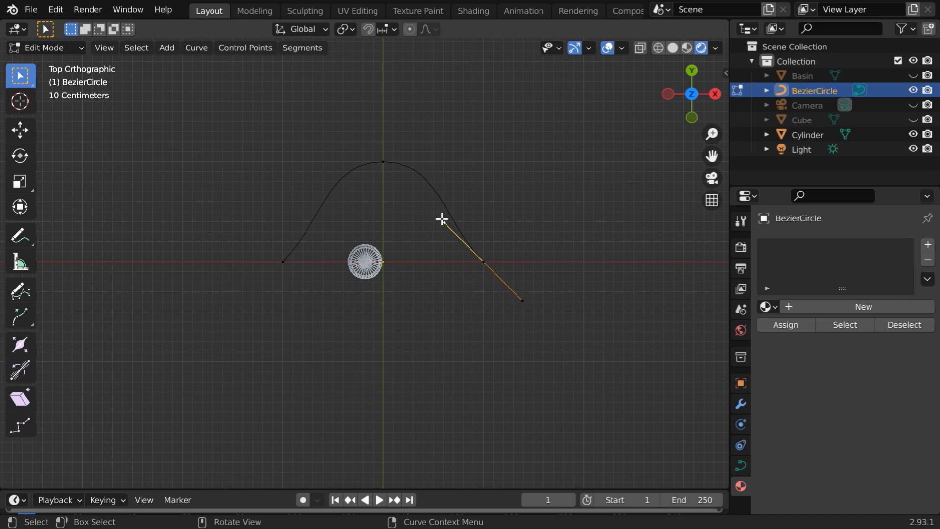
- Reshape the curve into an arch, extrude a long straight leg, and return to Object Mode
{"action": "left_click", "coordinate": [19, 131]}
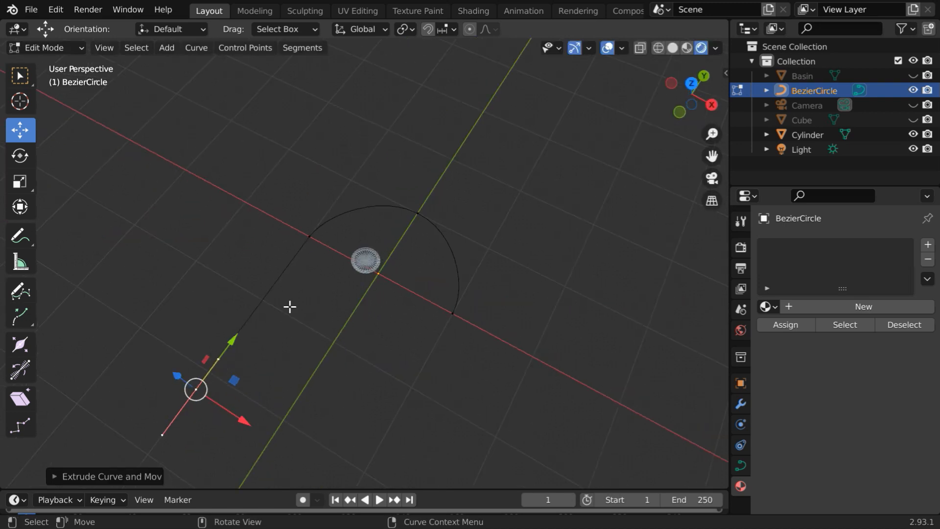
{"action": "left_click", "coordinate": [19, 74]}
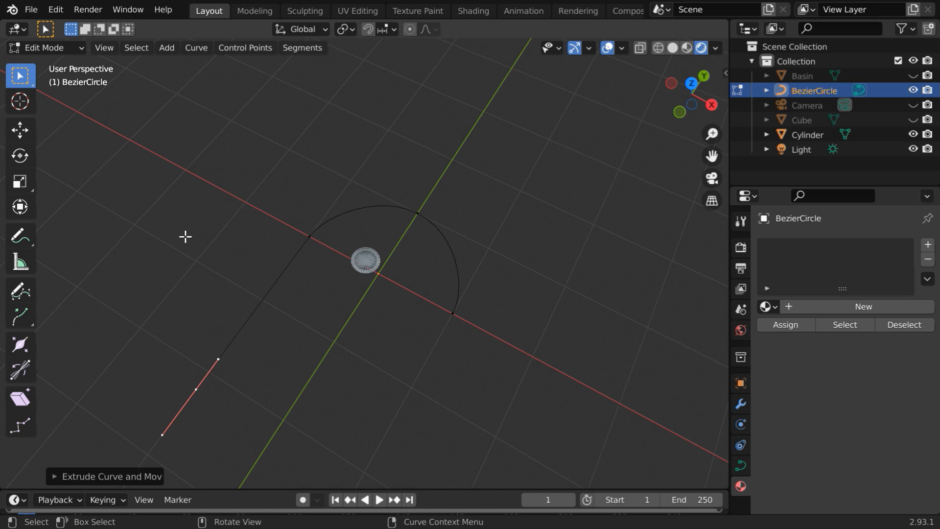
{"action": "key", "text": "Tab"}
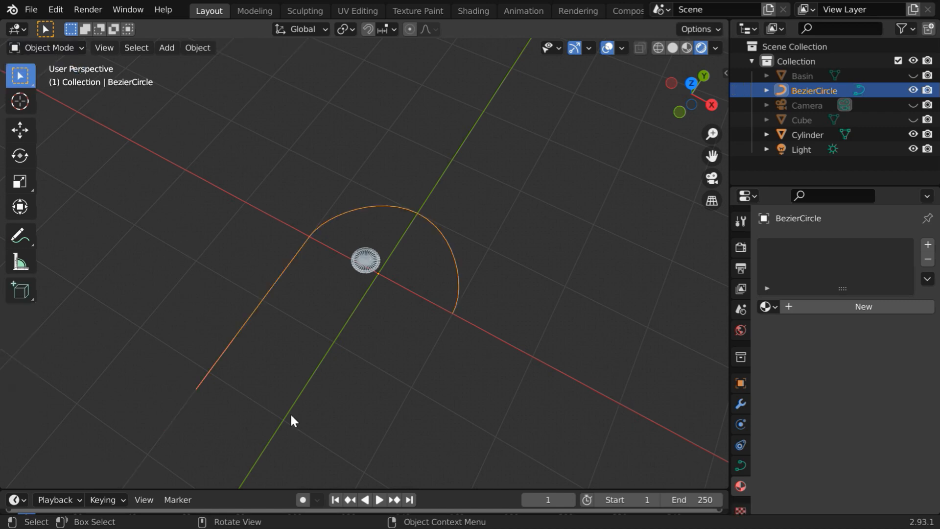
- Add a second Bezier circle at the scene centre beside the arch
{"action": "left_click", "coordinate": [166, 47]}
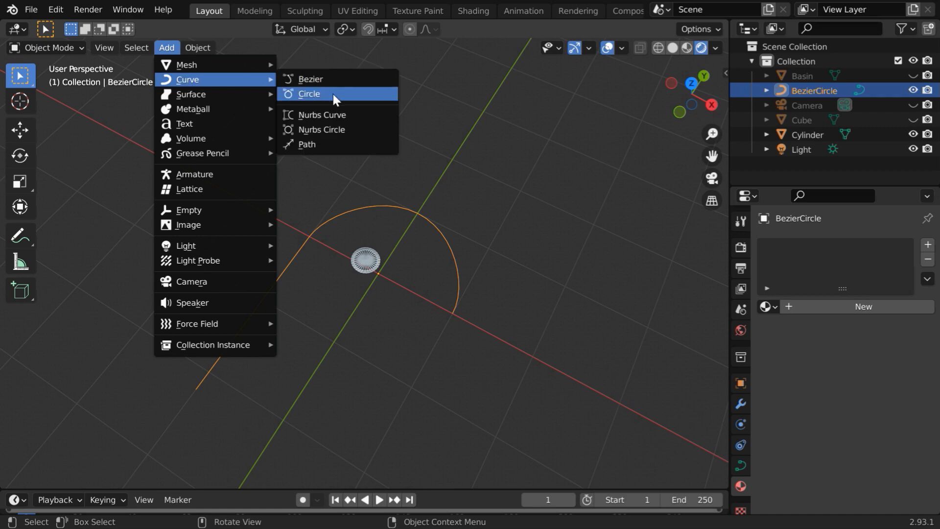
{"action": "left_click", "coordinate": [309, 94]}
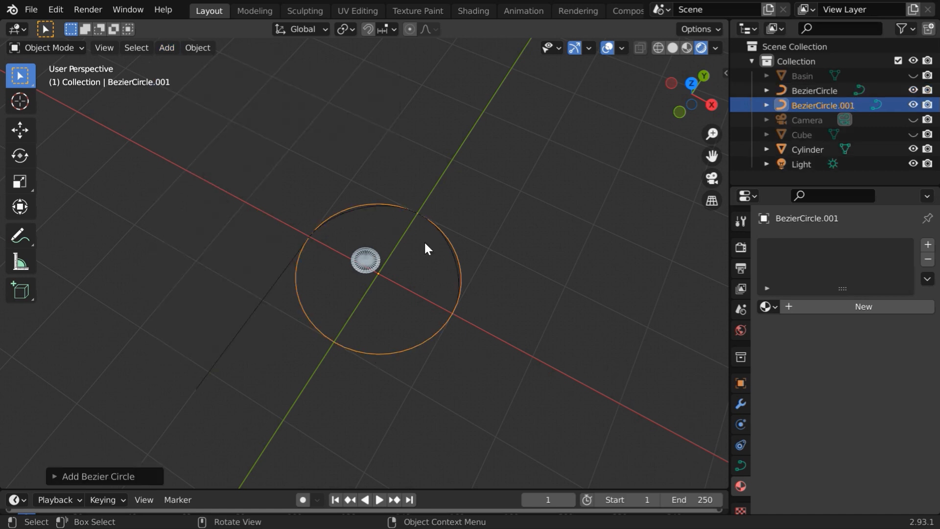
{"action": "mouse_move", "coordinate": [358, 349]}
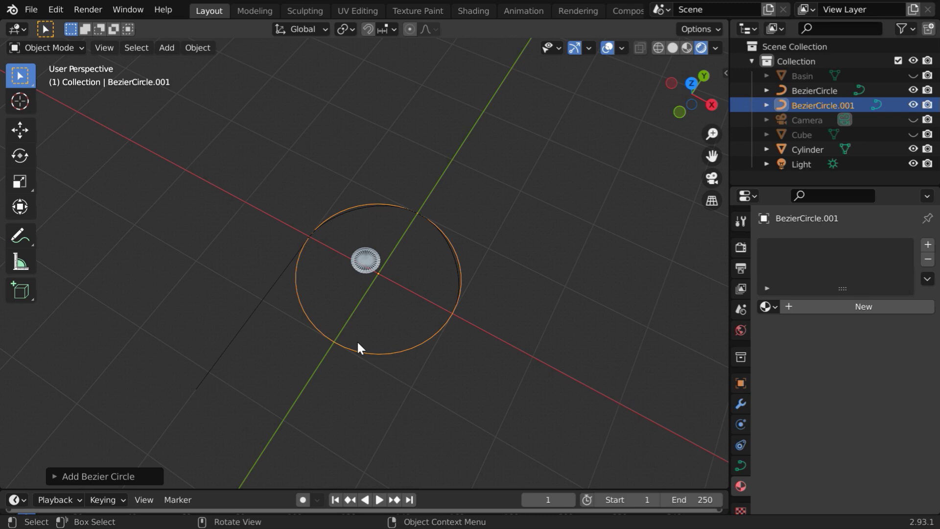
{"action": "mouse_move", "coordinate": [434, 383]}
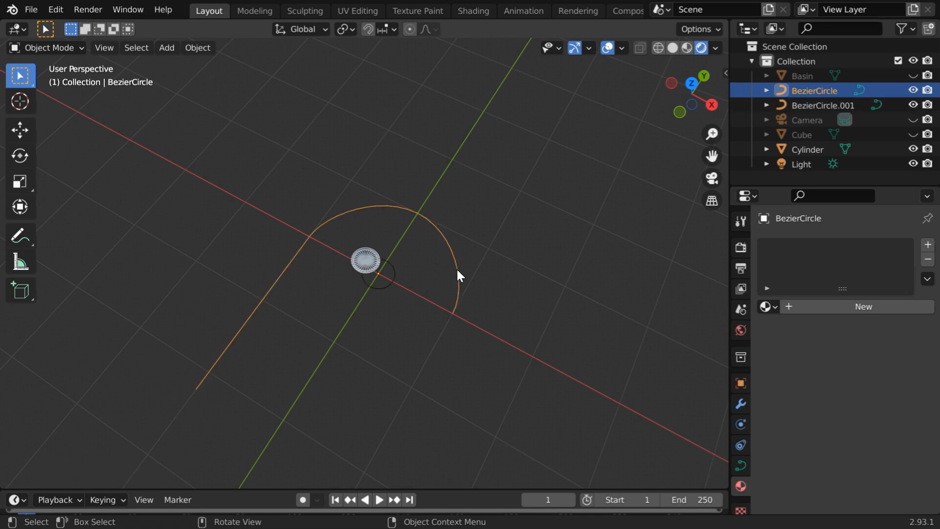
- In the curve's Geometry > Bevel settings, use BezierCircle.001 as the bevel object
{"action": "left_click", "coordinate": [740, 462]}
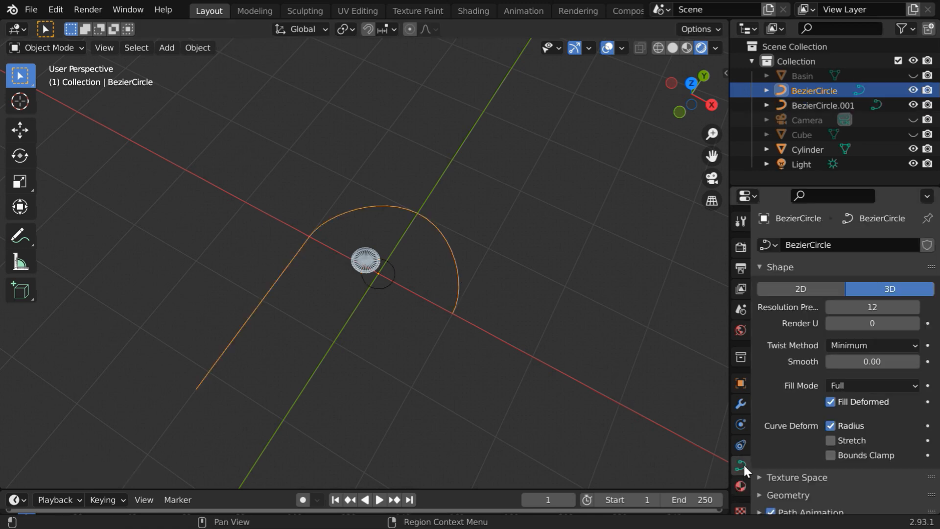
{"action": "scroll", "scroll_direction": "down", "scroll_amount": 3}
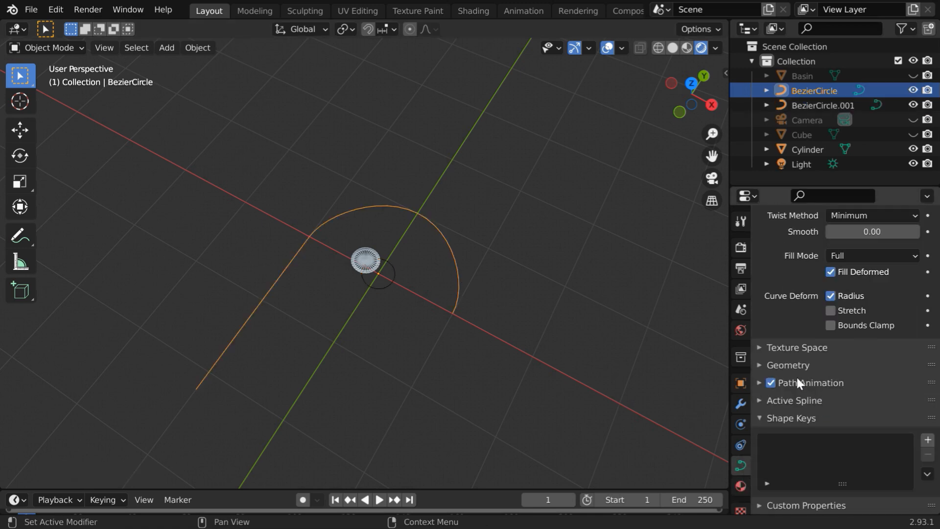
{"action": "left_click", "coordinate": [759, 365]}
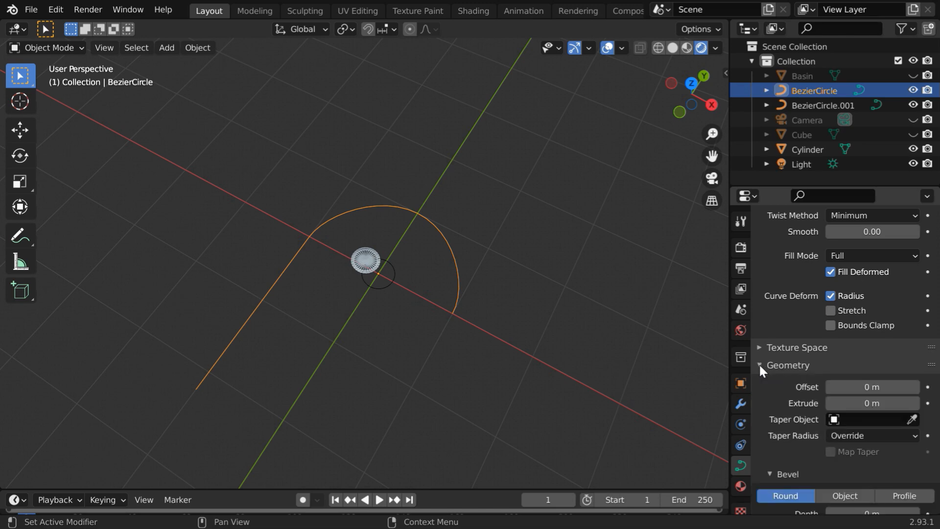
{"action": "scroll", "scroll_direction": "down", "scroll_amount": 3}
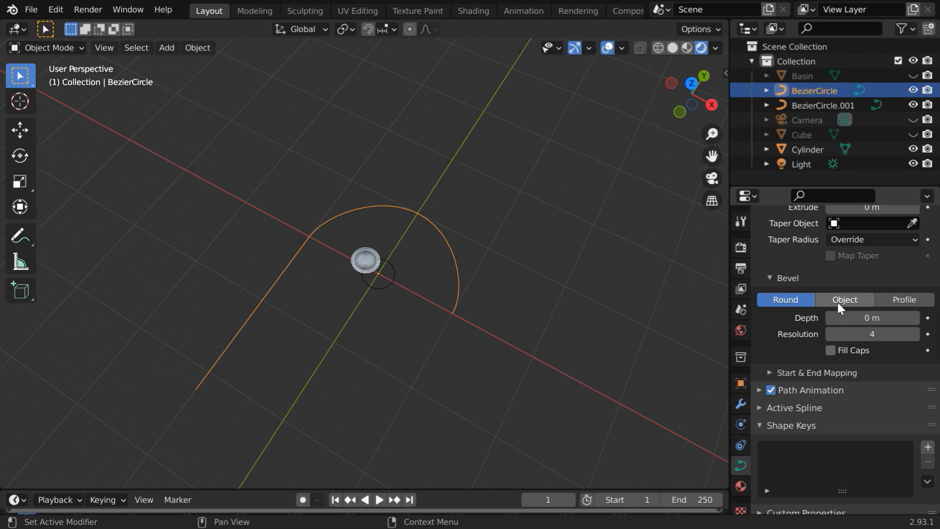
{"action": "left_click", "coordinate": [844, 299]}
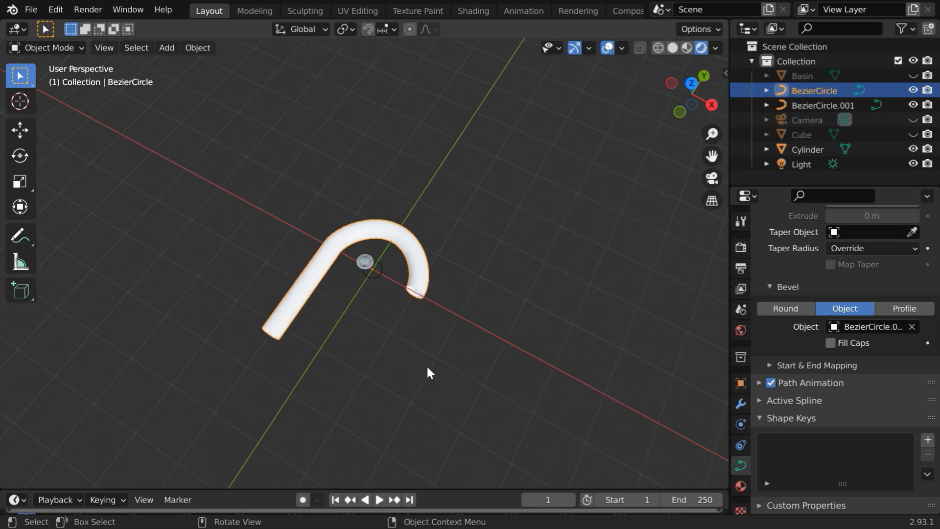
{"action": "mouse_move", "coordinate": [699, 382]}
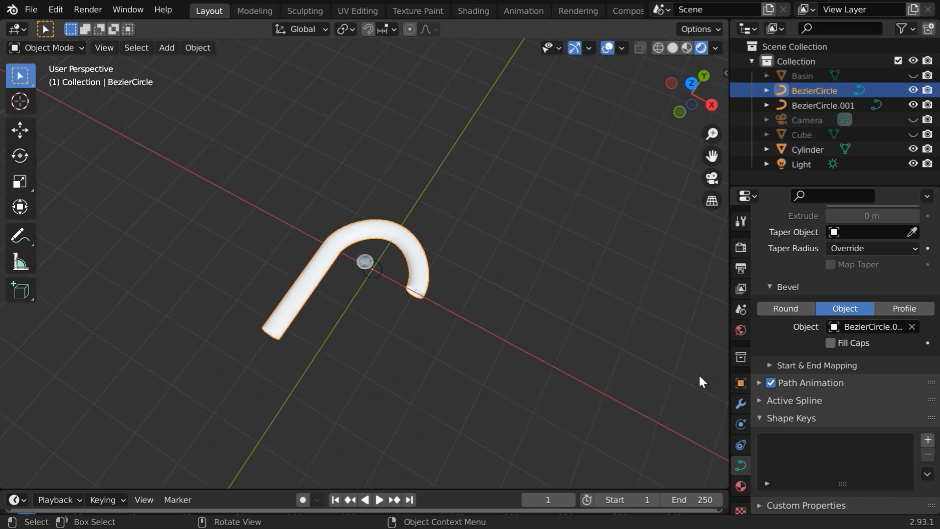
- Set the tube's Rotation X to 90° so it stands upright over the basin
{"action": "left_click", "coordinate": [740, 383]}
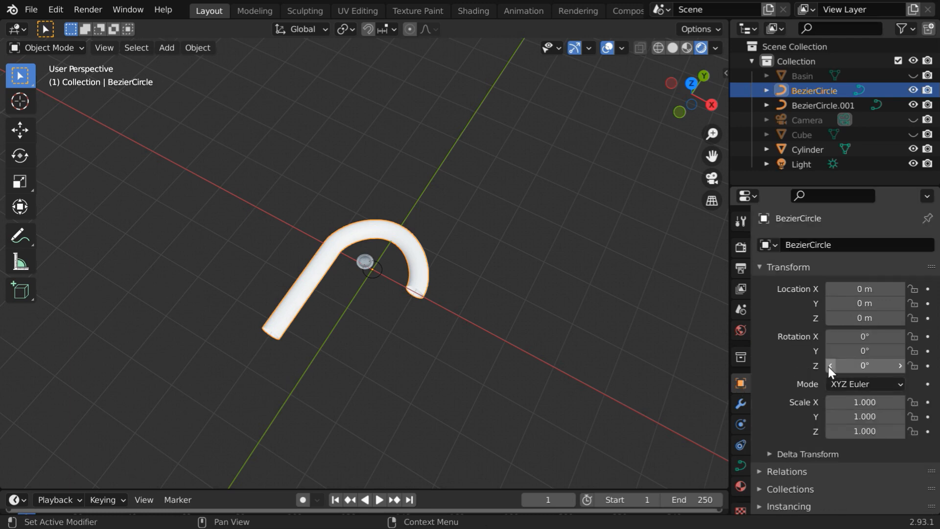
{"action": "double_click", "coordinate": [864, 336]}
{"action": "type", "text": "90"}
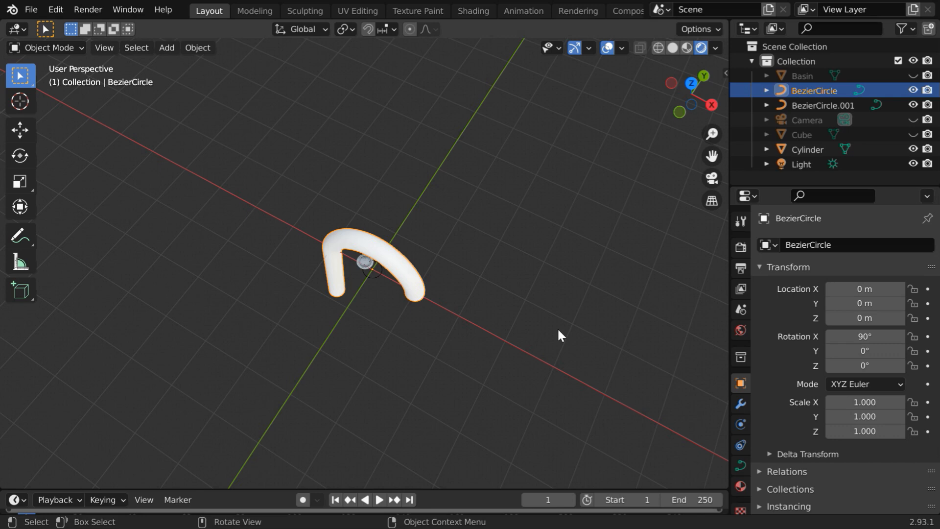
{"action": "left_click_drag", "start_coordinate": [557, 334], "coordinate": [437, 299]}
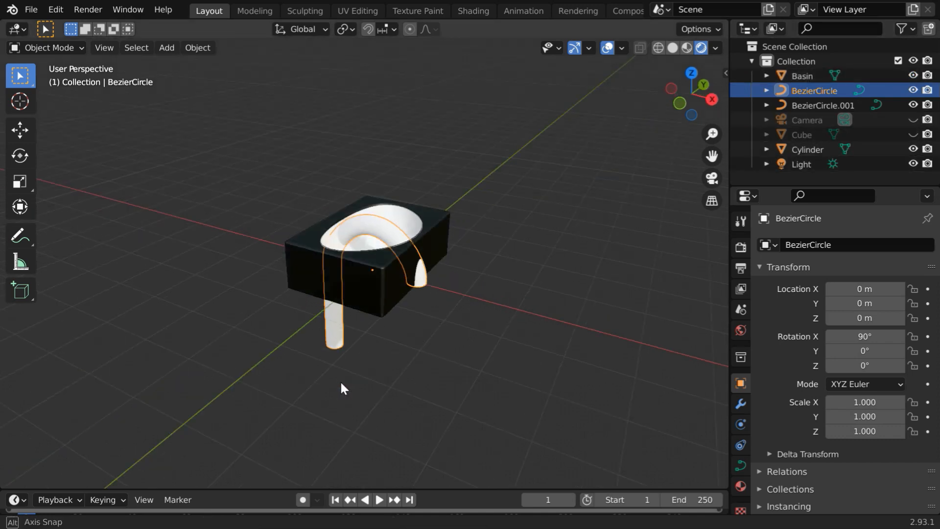
- Scale the tube to 0.5 and move it up onto the basin's back edge as a tap
{"action": "left_click", "coordinate": [19, 130]}
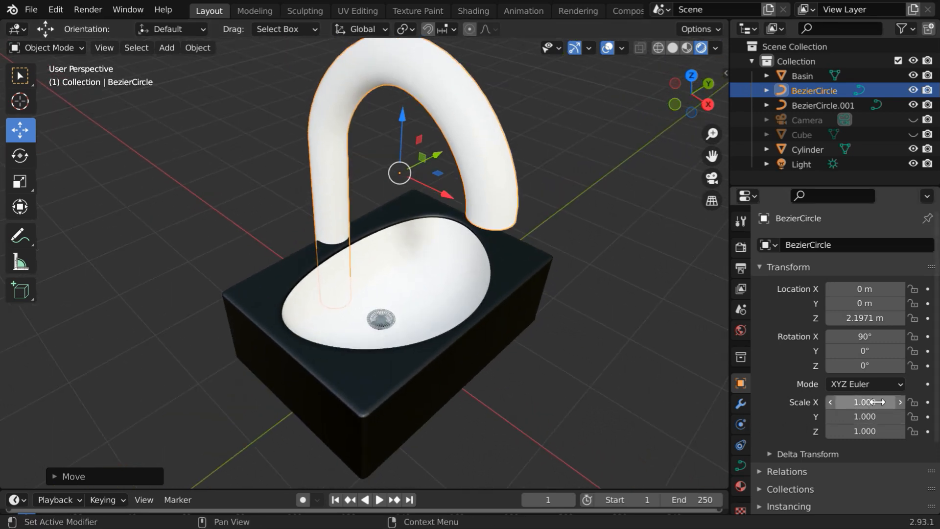
{"action": "type", "text": ".5"}
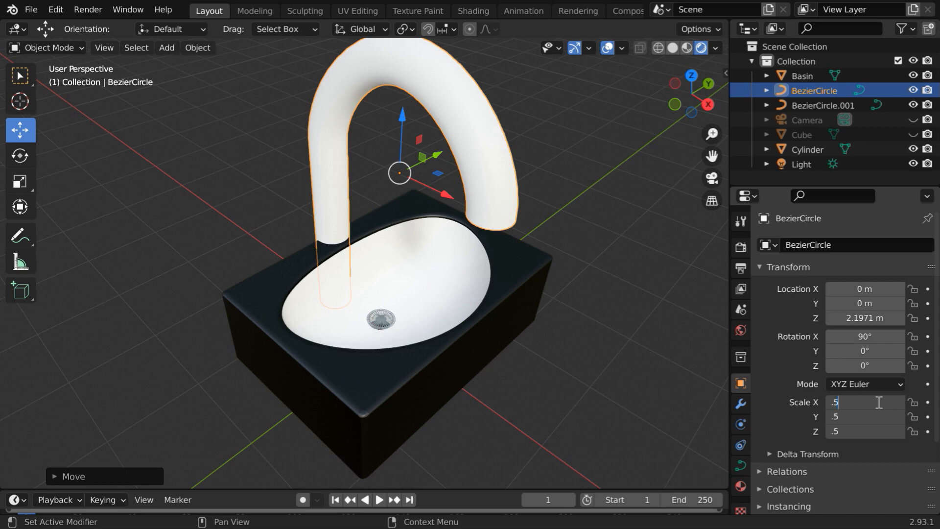
{"action": "key", "text": "Return"}
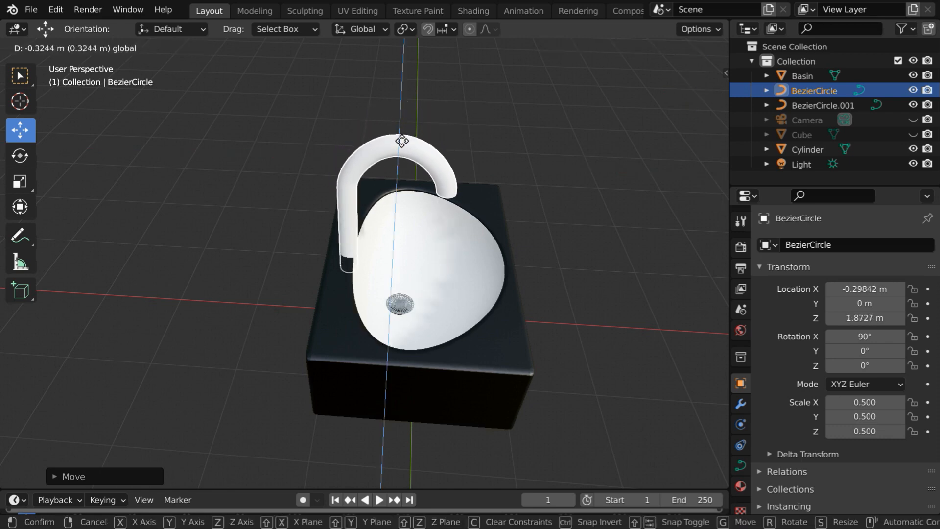
{"action": "left_click", "coordinate": [440, 229]}
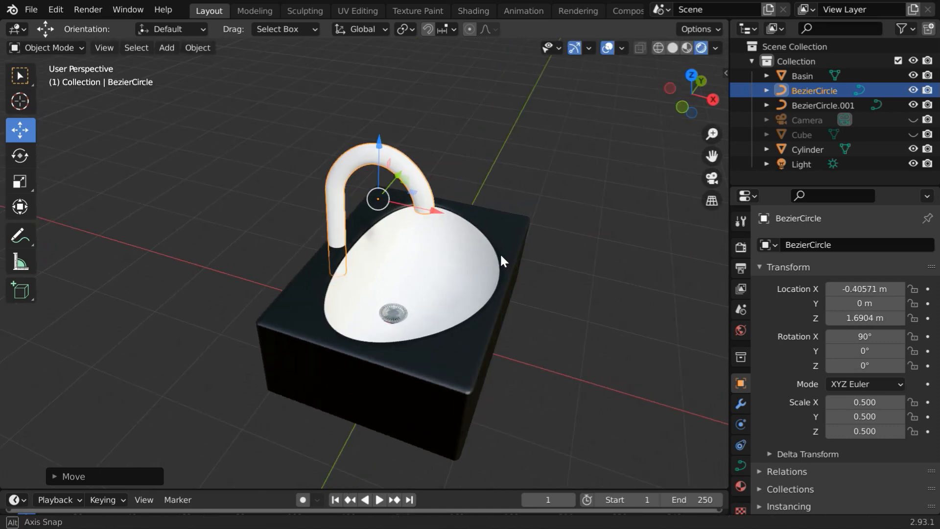
{"action": "mouse_move", "coordinate": [863, 289]}
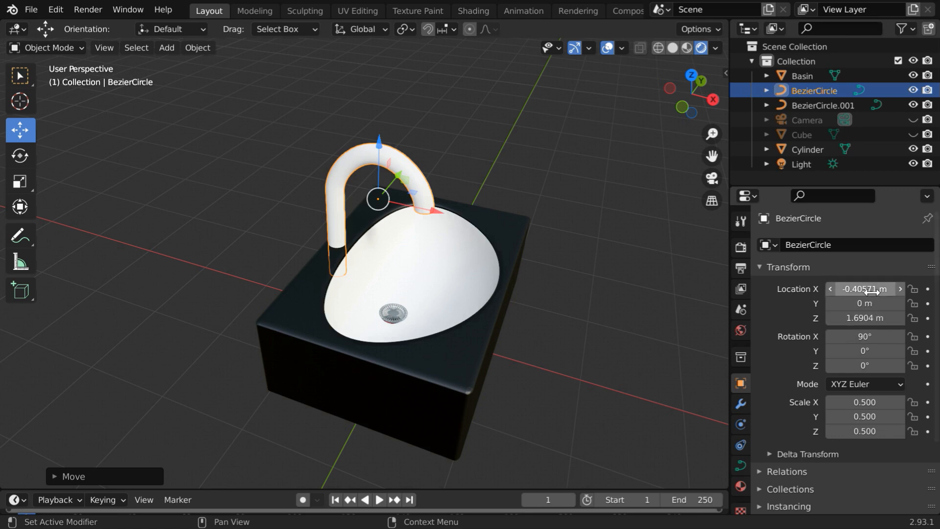
{"action": "double_click", "coordinate": [863, 288]}
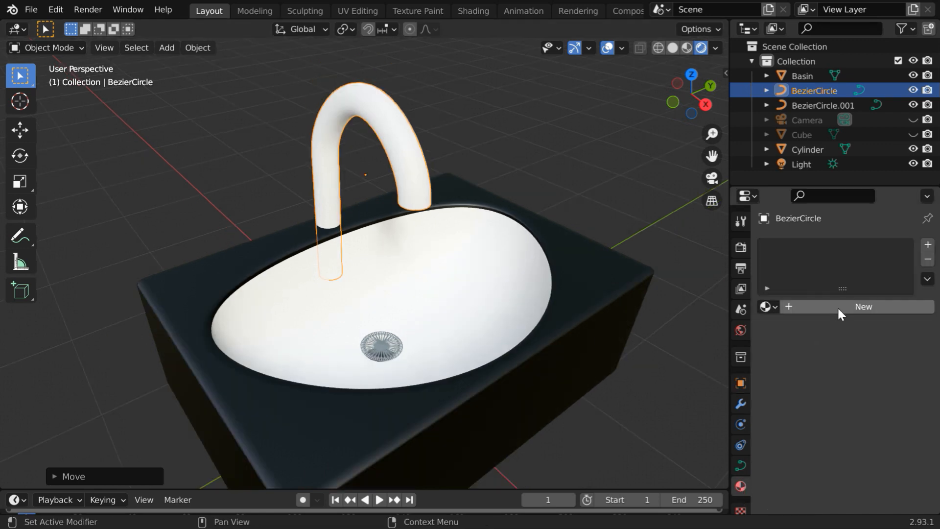
- Give the tap a new material with Metallic 1.0 for a chrome look
{"action": "left_click", "coordinate": [863, 307]}
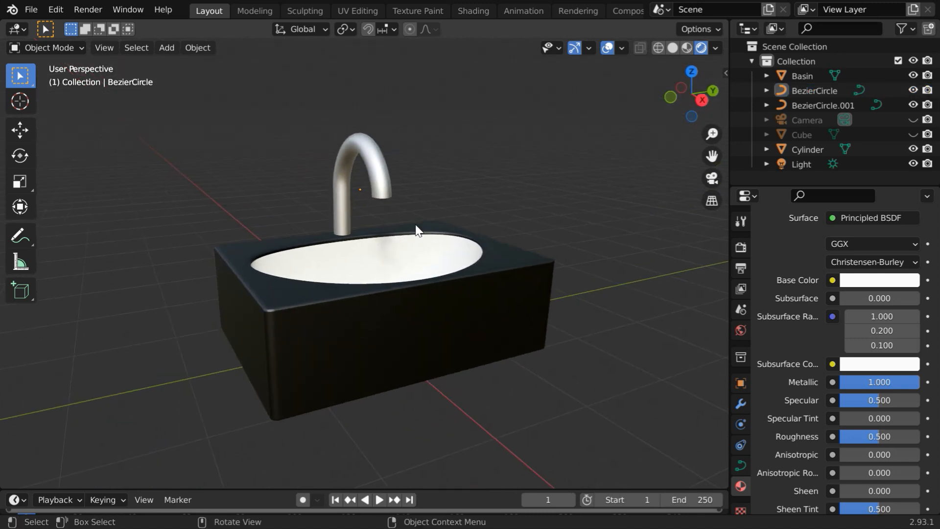
{"action": "left_click_drag", "start_coordinate": [417, 231], "coordinate": [399, 271]}
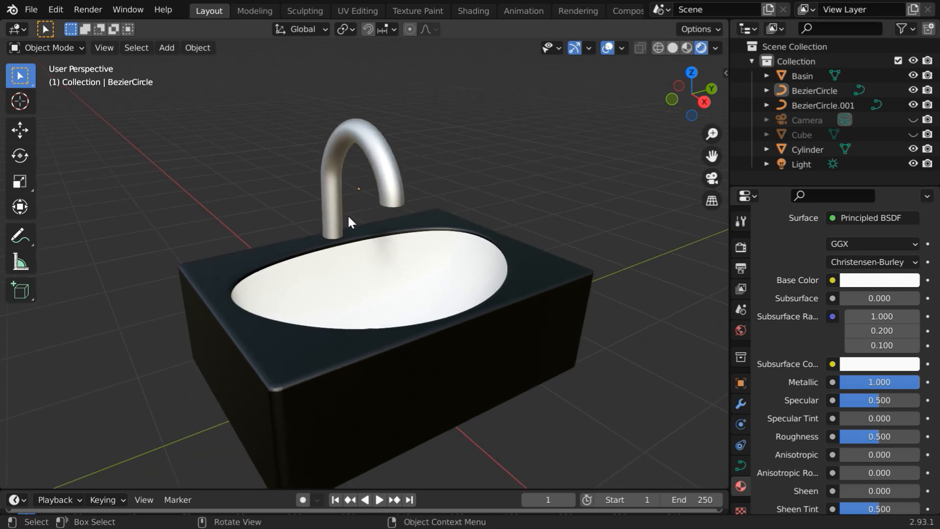
- Add a UV sphere and set its scale to 0.075
{"action": "left_click", "coordinate": [166, 47]}
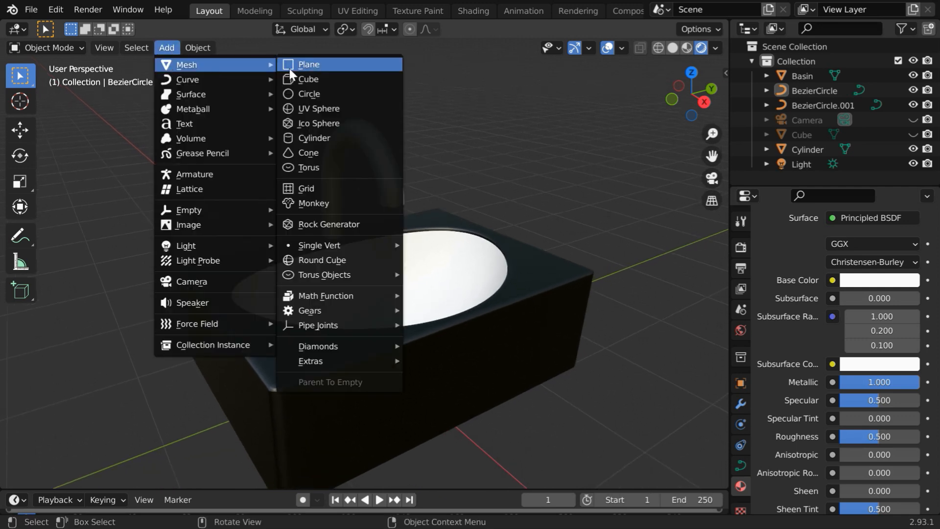
{"action": "left_click", "coordinate": [317, 108]}
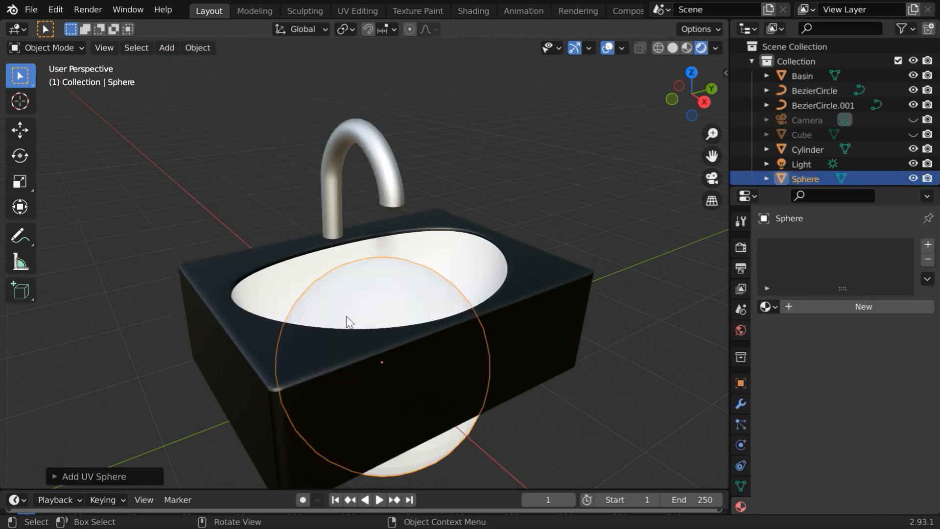
{"action": "mouse_move", "coordinate": [323, 320]}
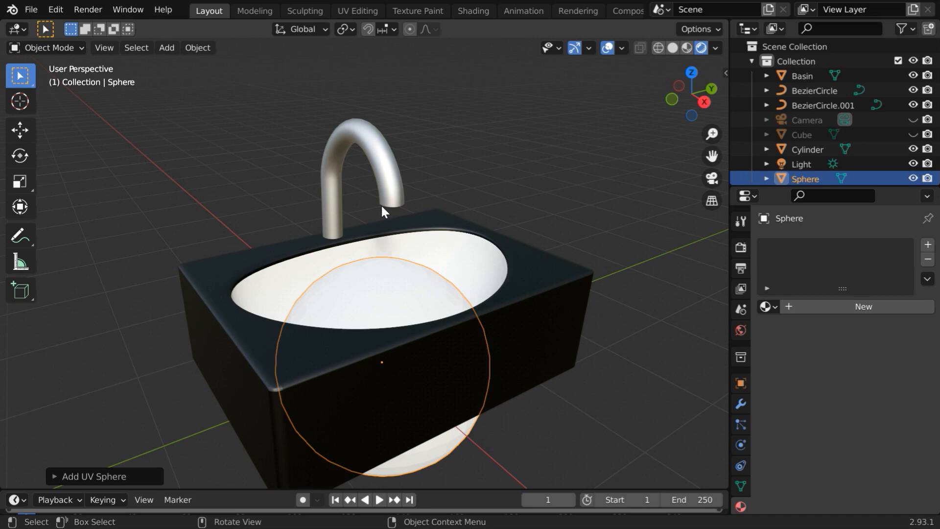
{"action": "mouse_move", "coordinate": [392, 208]}
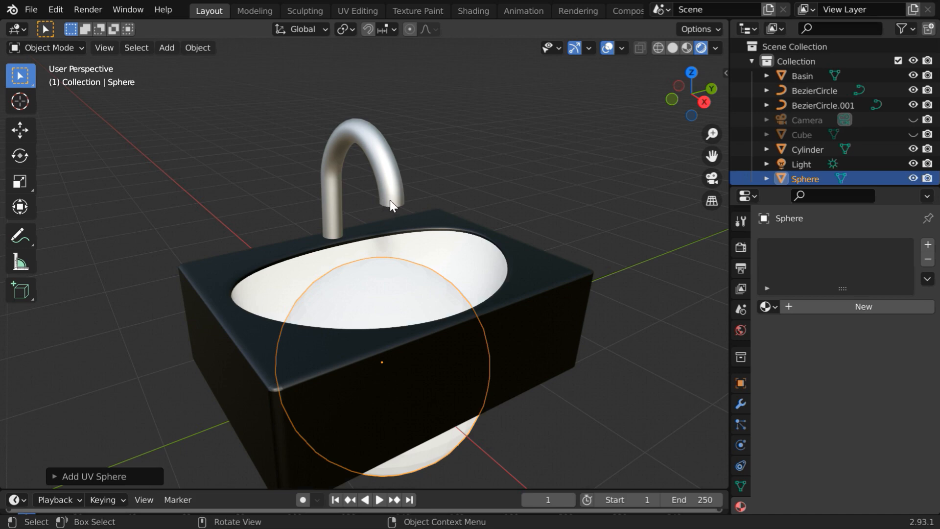
{"action": "mouse_move", "coordinate": [675, 393]}
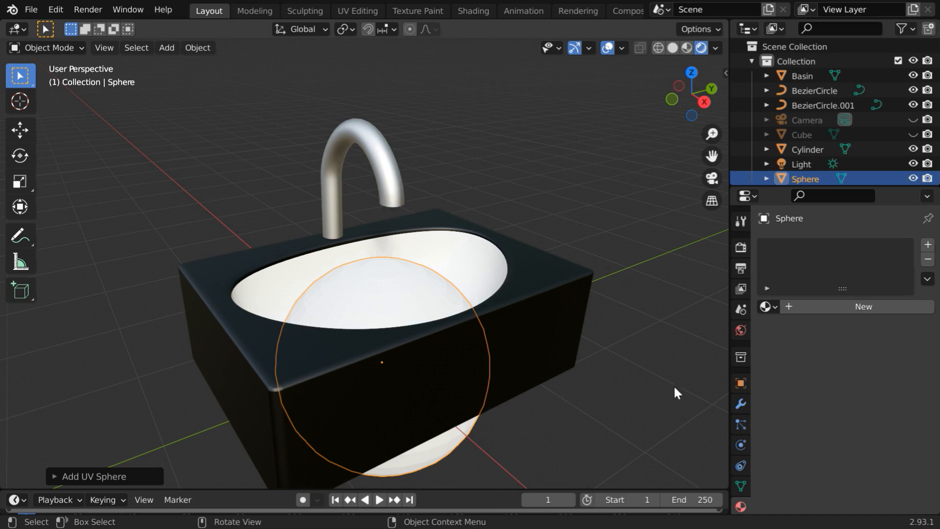
{"action": "left_click", "coordinate": [740, 382]}
{"action": "type", "text": "."}
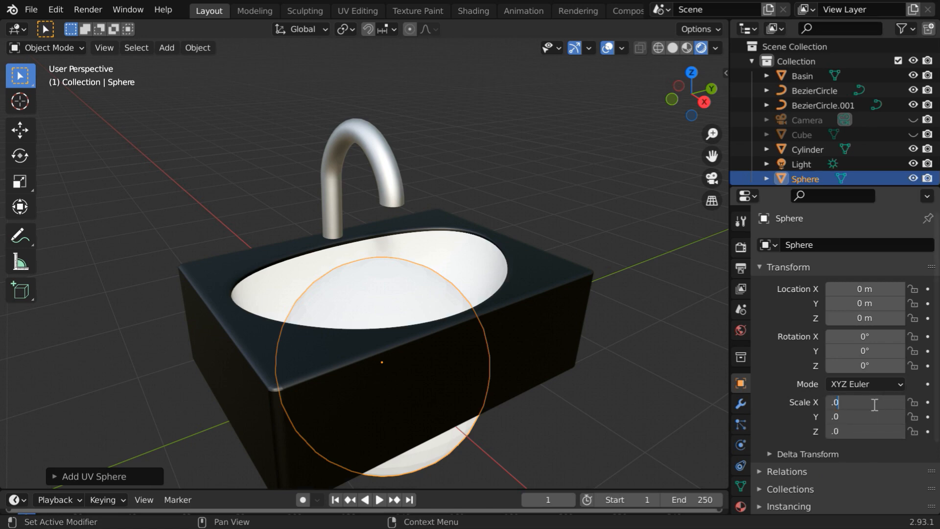
{"action": "type", "text": "0.075"}
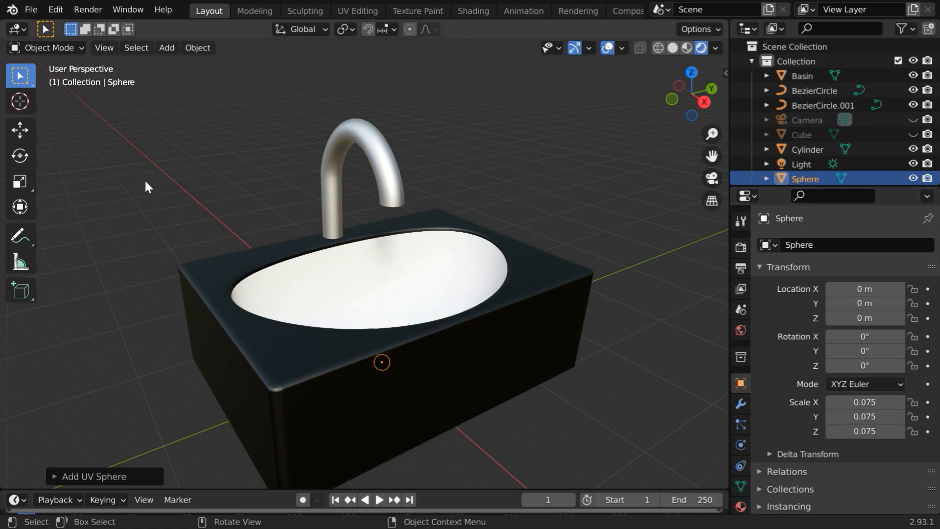
- Move the small sphere along X into the mouth of the tap spout
{"action": "left_click", "coordinate": [21, 129]}
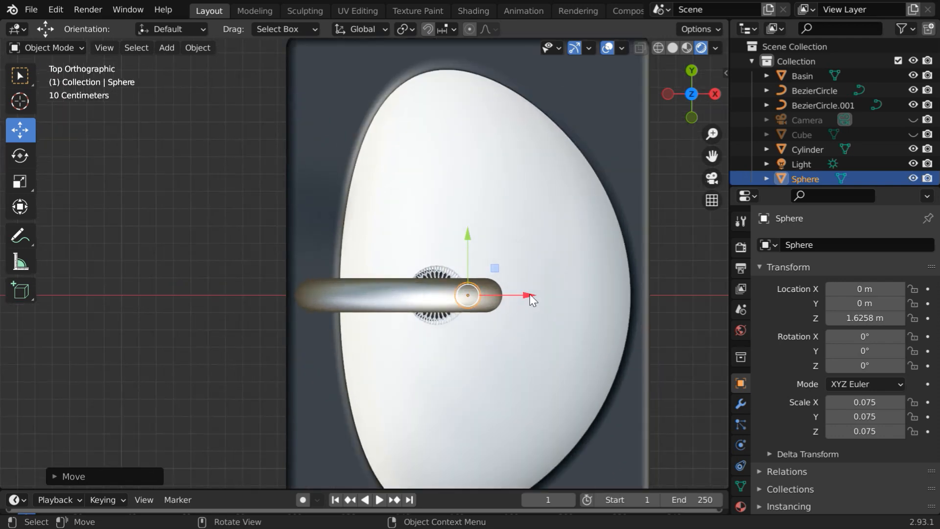
{"action": "left_click_drag", "start_coordinate": [468, 295], "coordinate": [550, 293]}
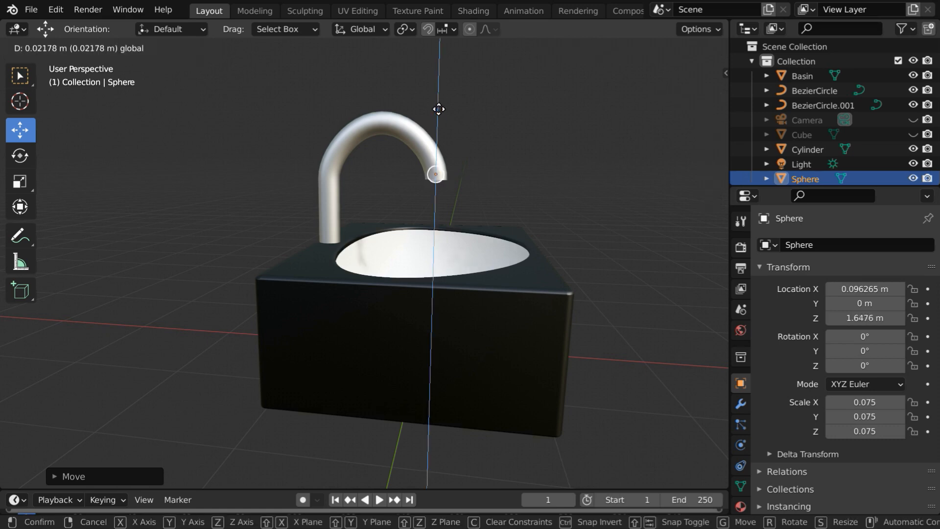
{"action": "left_click", "coordinate": [420, 193]}
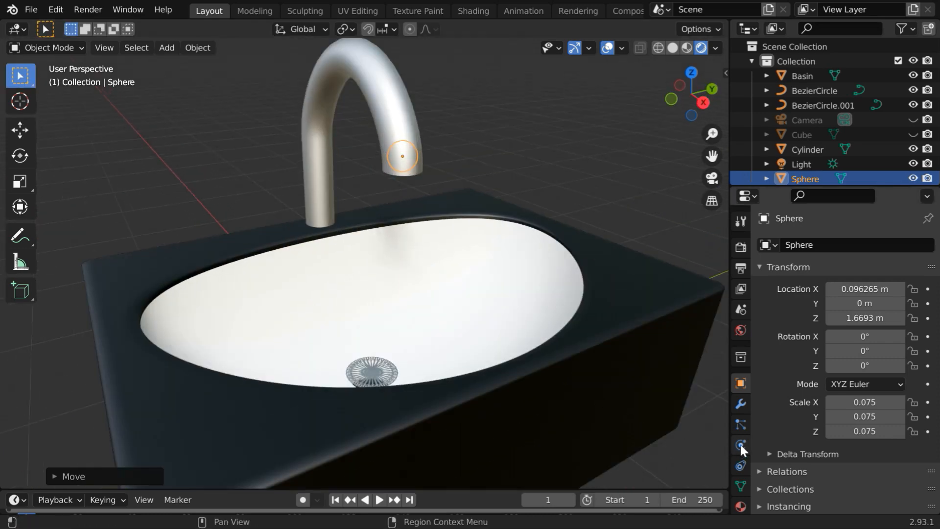
- Make the sphere a Fluid Flow source: Liquid, Inflow, with Initial Velocity enabled at Z -2 m/s
{"action": "left_click", "coordinate": [740, 445]}
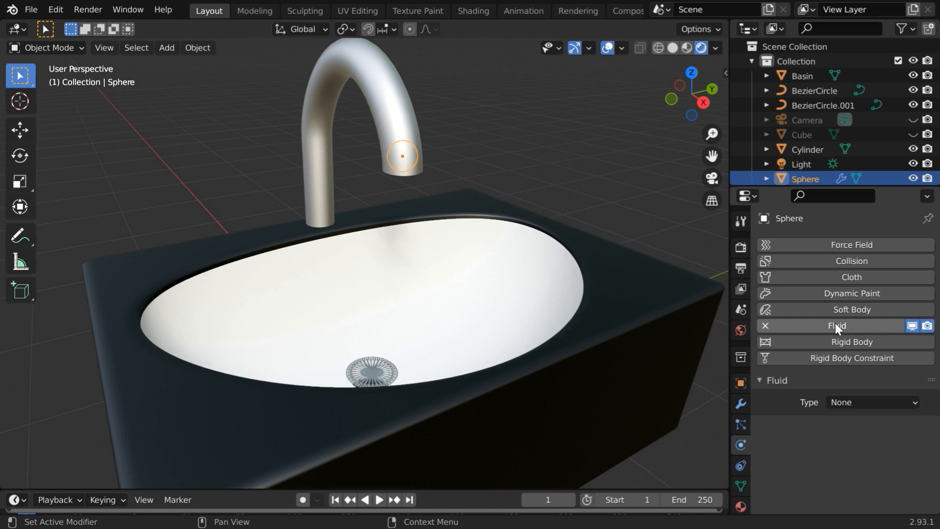
{"action": "mouse_move", "coordinate": [870, 404]}
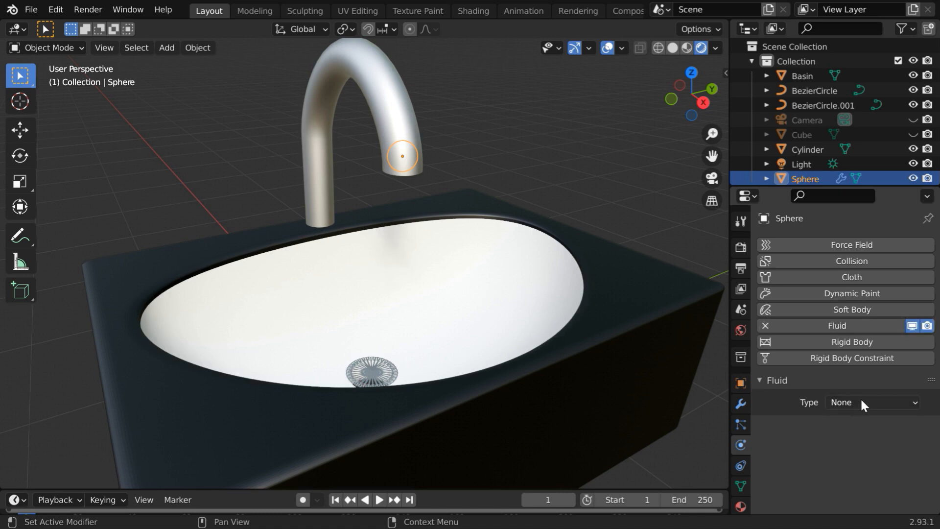
{"action": "left_click", "coordinate": [871, 402]}
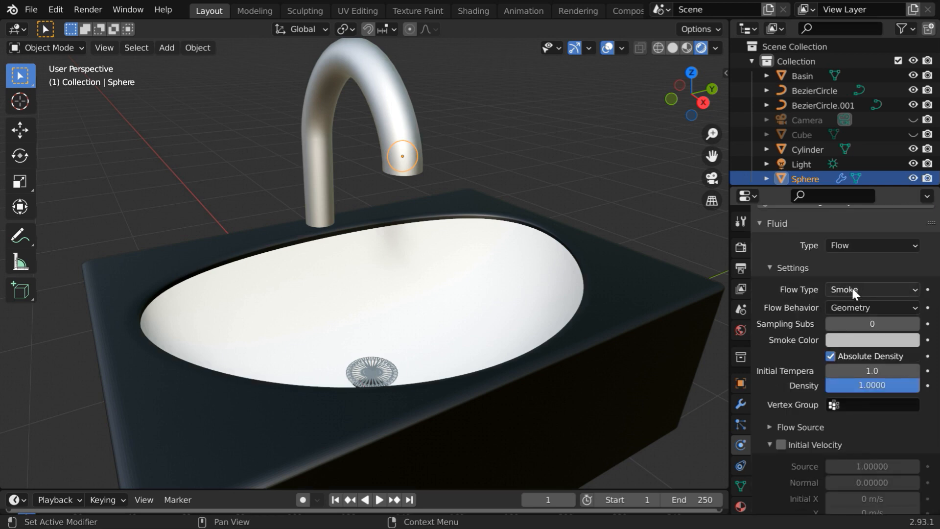
{"action": "left_click", "coordinate": [871, 289]}
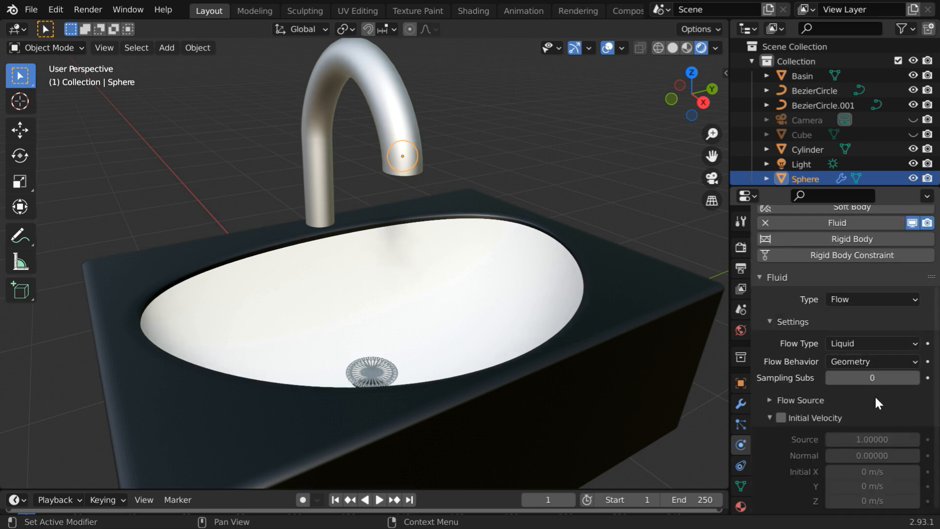
{"action": "left_click", "coordinate": [871, 361]}
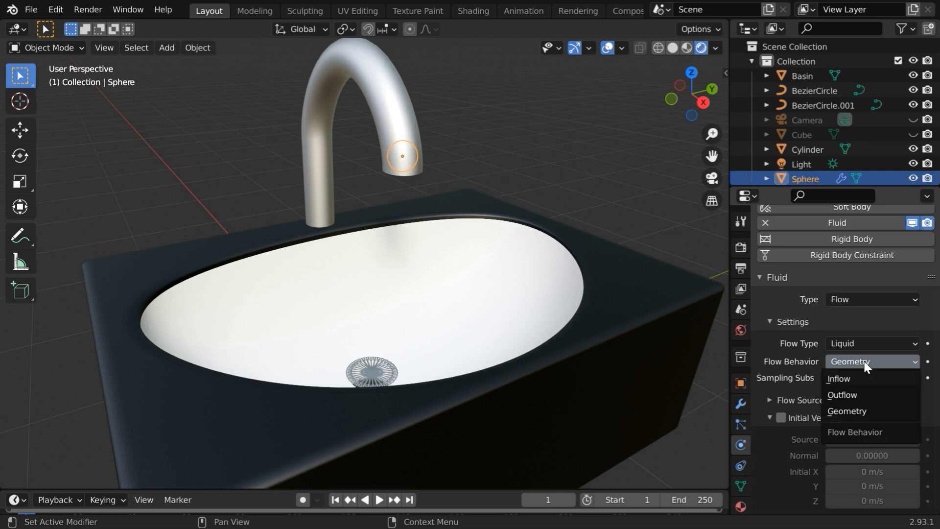
{"action": "left_click", "coordinate": [838, 379]}
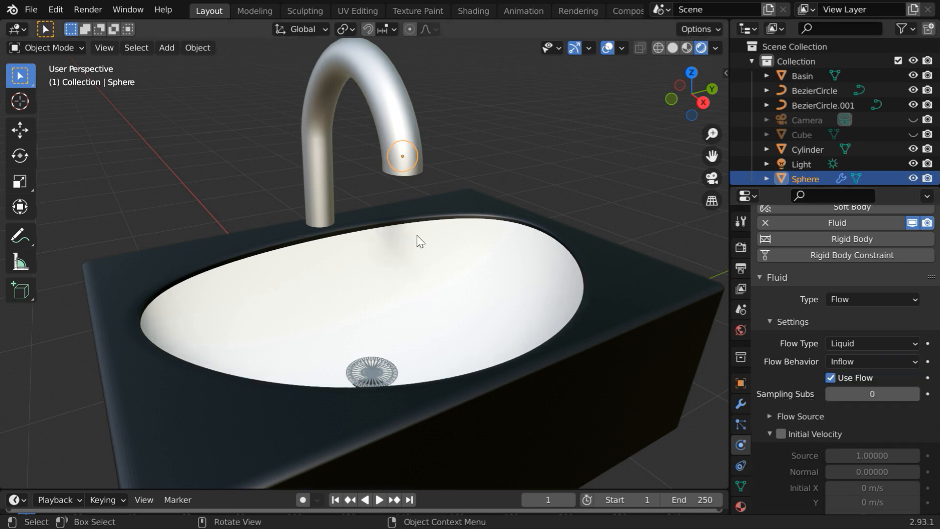
{"action": "mouse_move", "coordinate": [411, 174]}
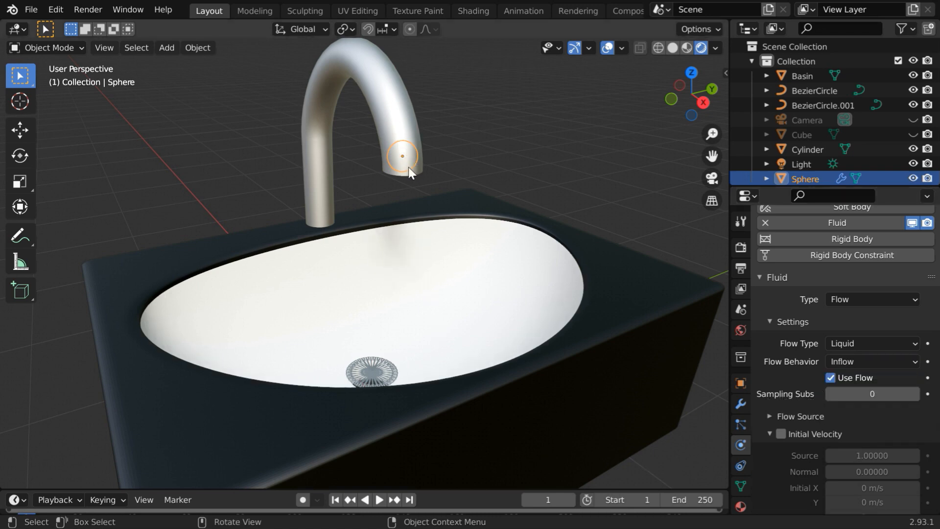
{"action": "mouse_move", "coordinate": [410, 235]}
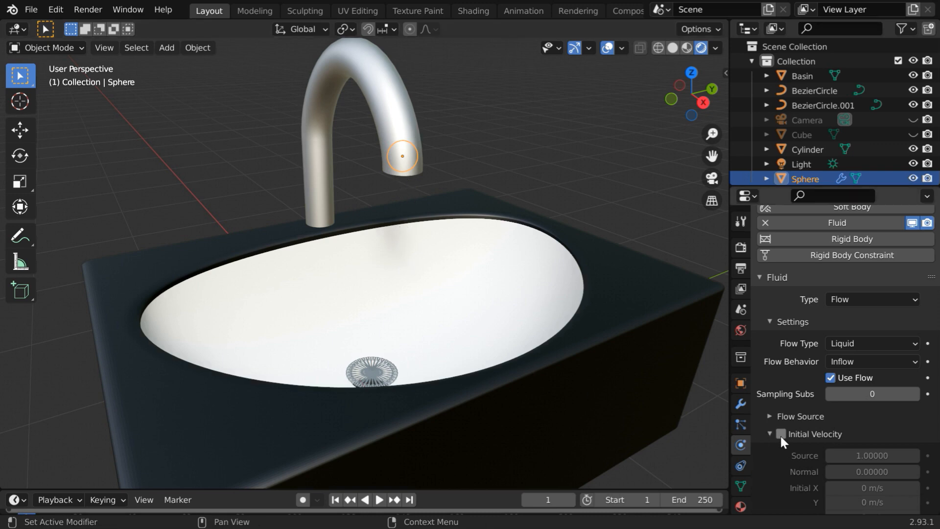
{"action": "left_click", "coordinate": [778, 434]}
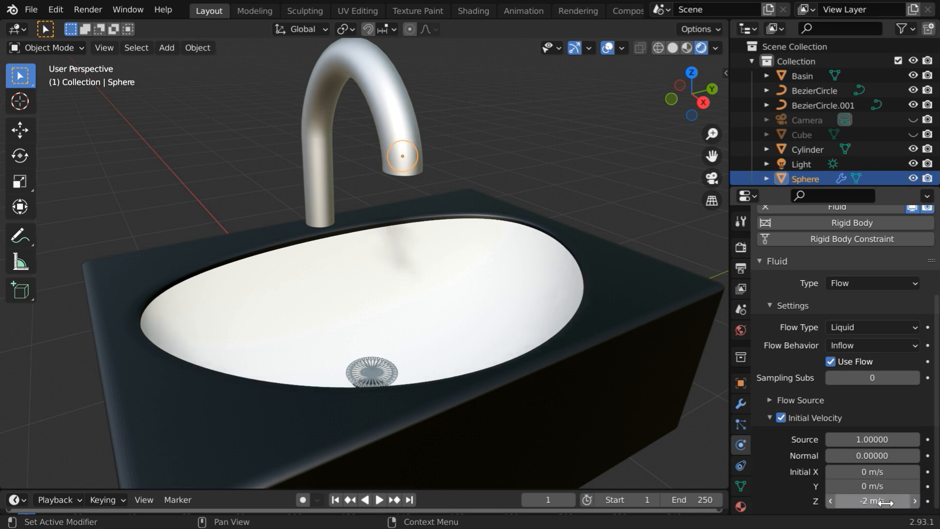
{"action": "mouse_move", "coordinate": [883, 504]}
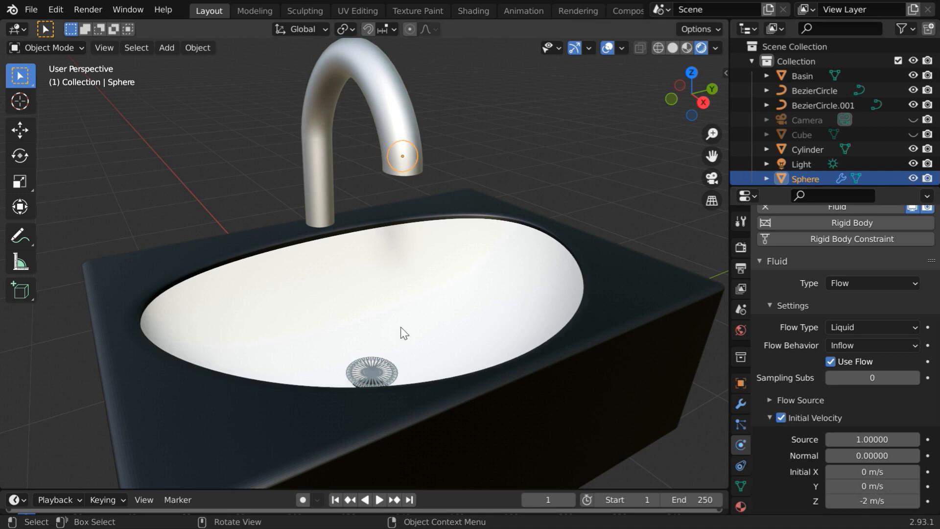
{"action": "mouse_move", "coordinate": [407, 168]}
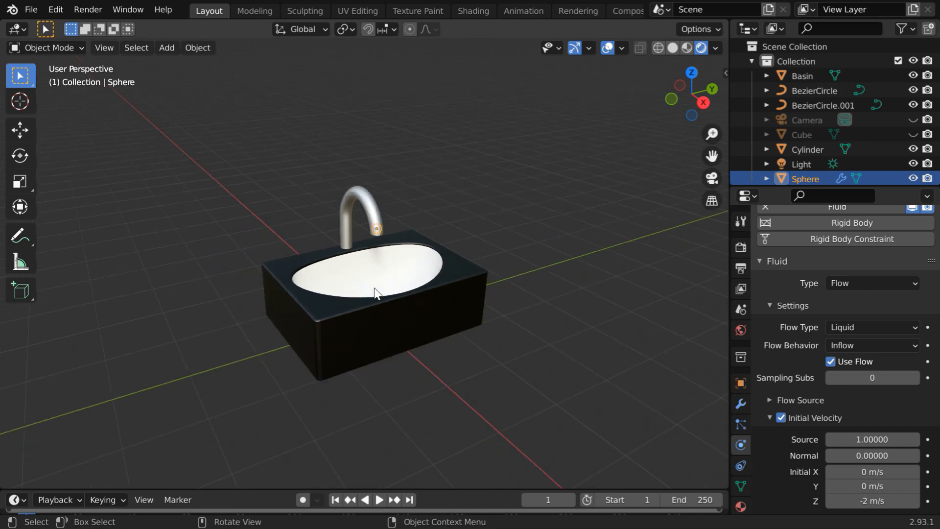
- Add a new cube to the scene to serve as the enclosure around the sink
{"action": "left_click_drag", "start_coordinate": [375, 294], "coordinate": [321, 314]}
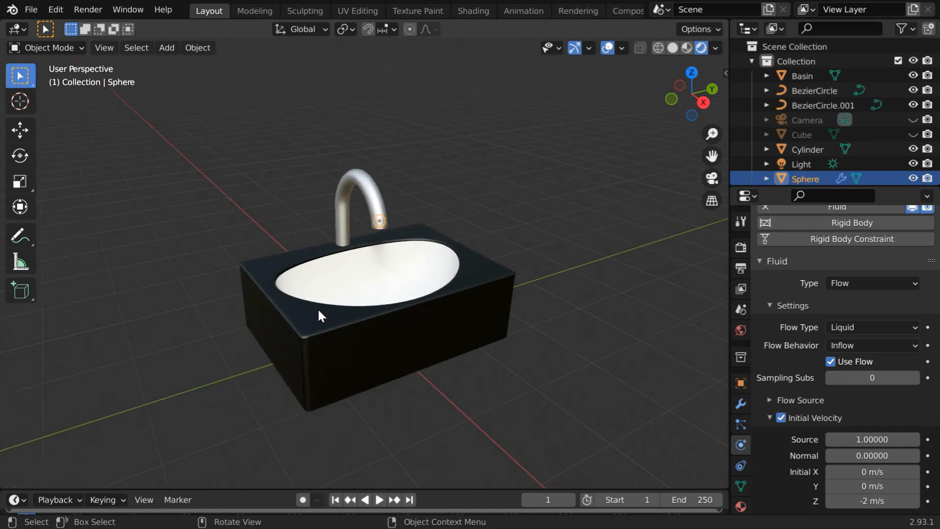
{"action": "left_click", "coordinate": [167, 47]}
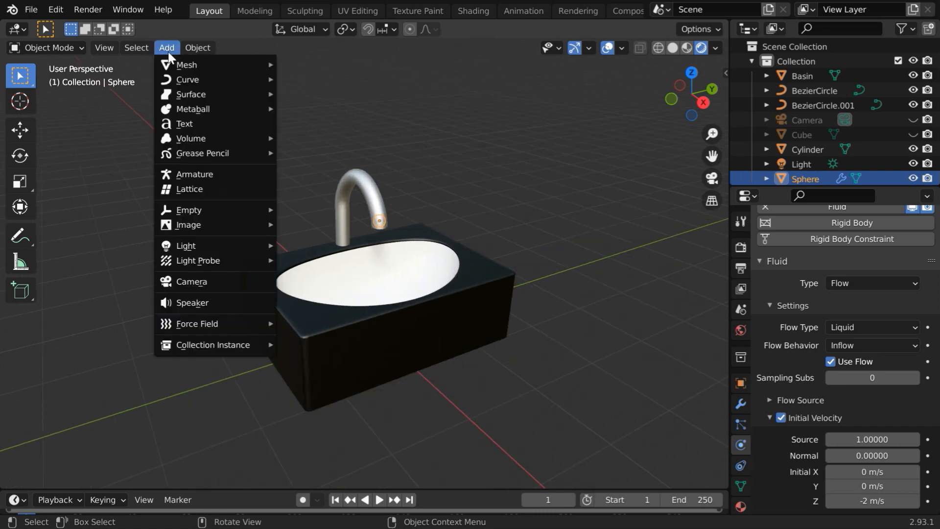
{"action": "left_click", "coordinate": [187, 65]}
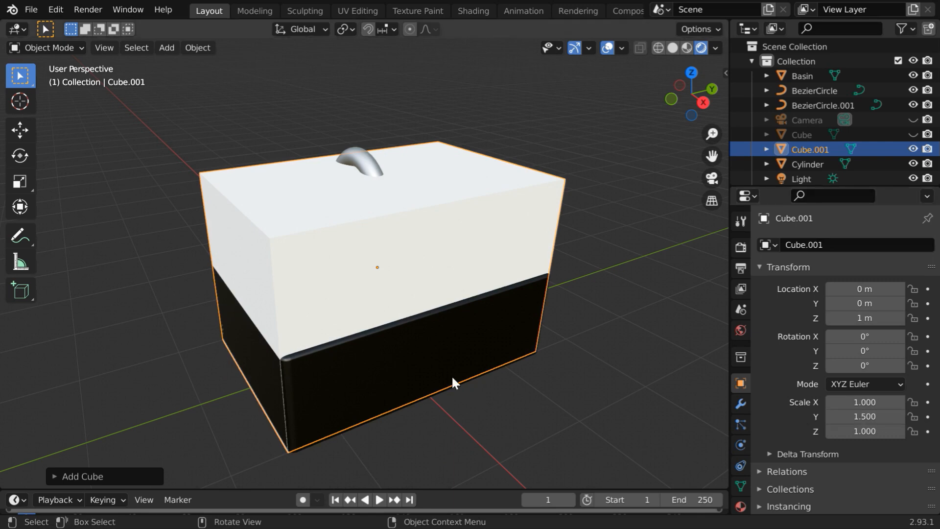
{"action": "mouse_move", "coordinate": [466, 274]}
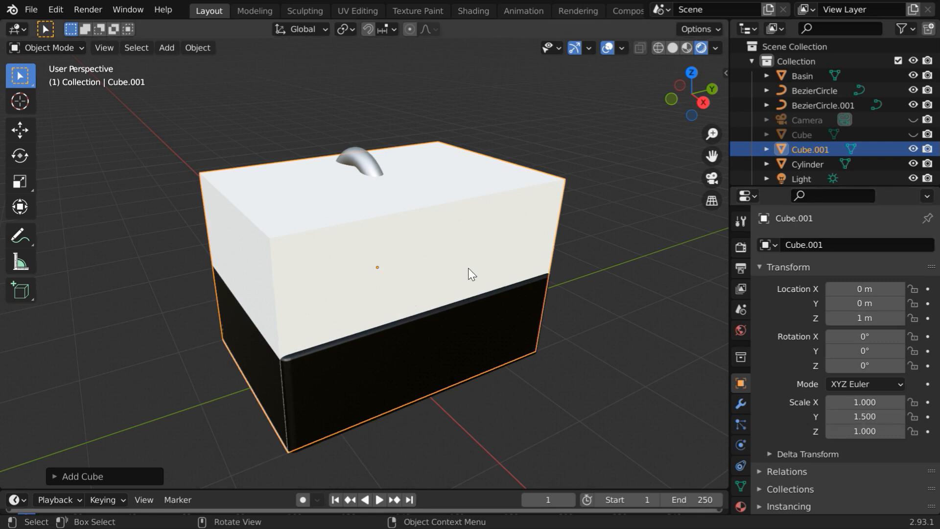
- Make Cube.001 a liquid fluid domain with 40 resolution divisions, shown in X-ray wireframe
{"action": "left_click", "coordinate": [741, 444]}
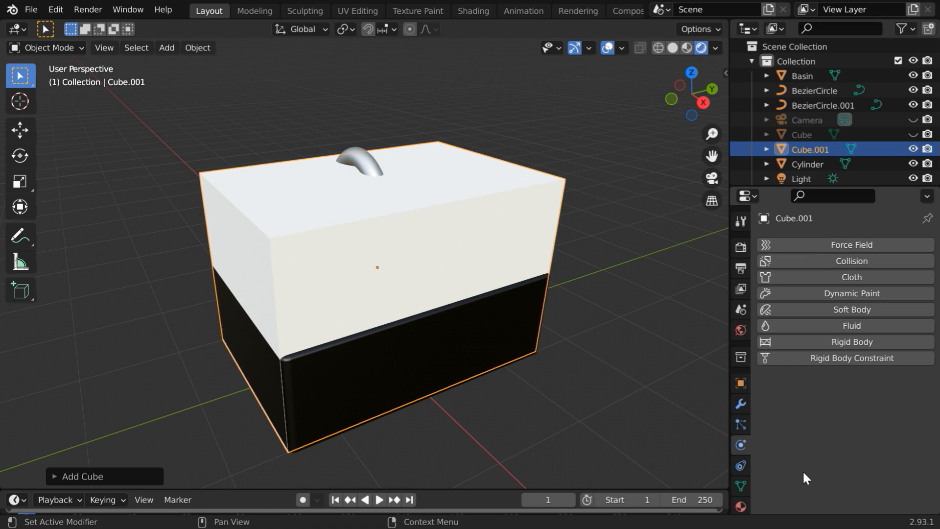
{"action": "left_click", "coordinate": [851, 326]}
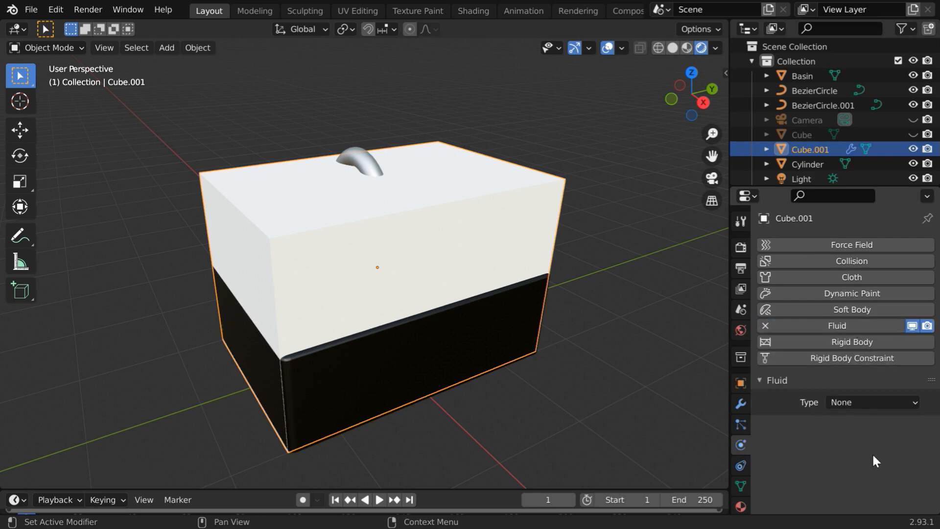
{"action": "left_click", "coordinate": [872, 401]}
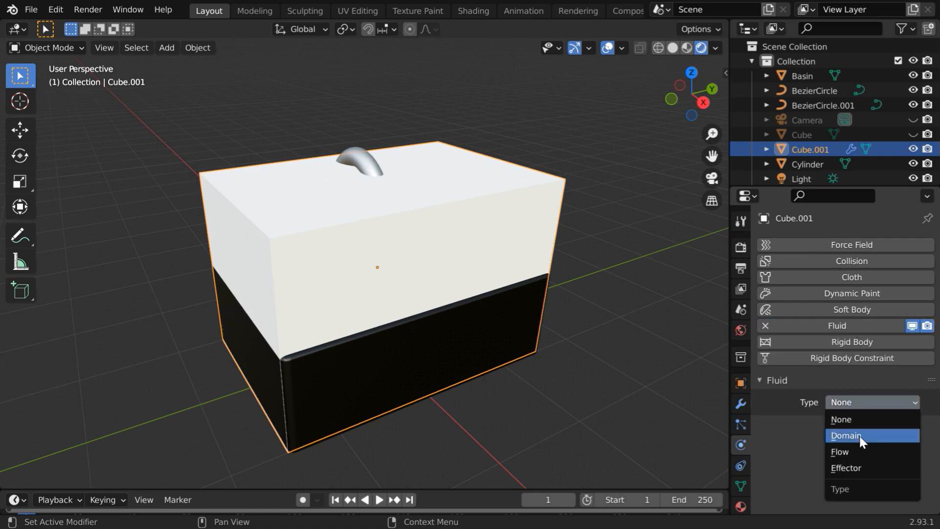
{"action": "left_click", "coordinate": [845, 435]}
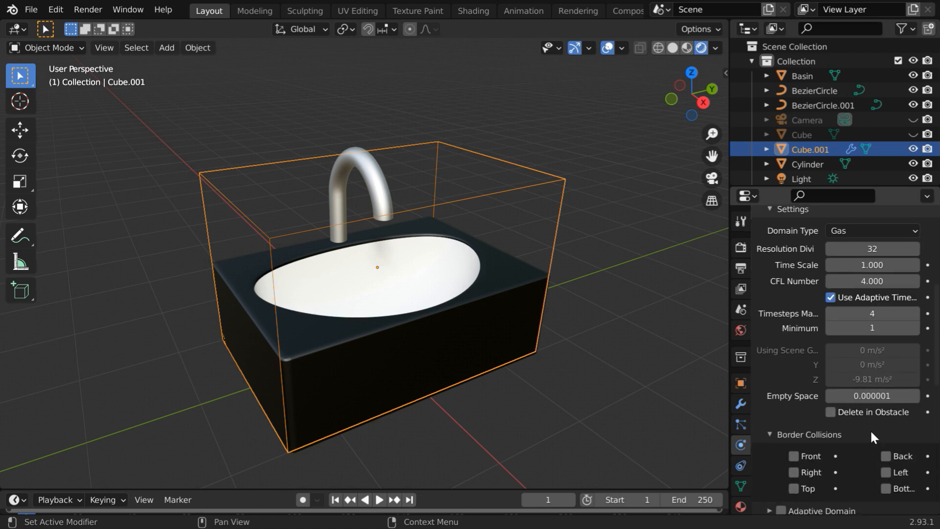
{"action": "left_click", "coordinate": [871, 230]}
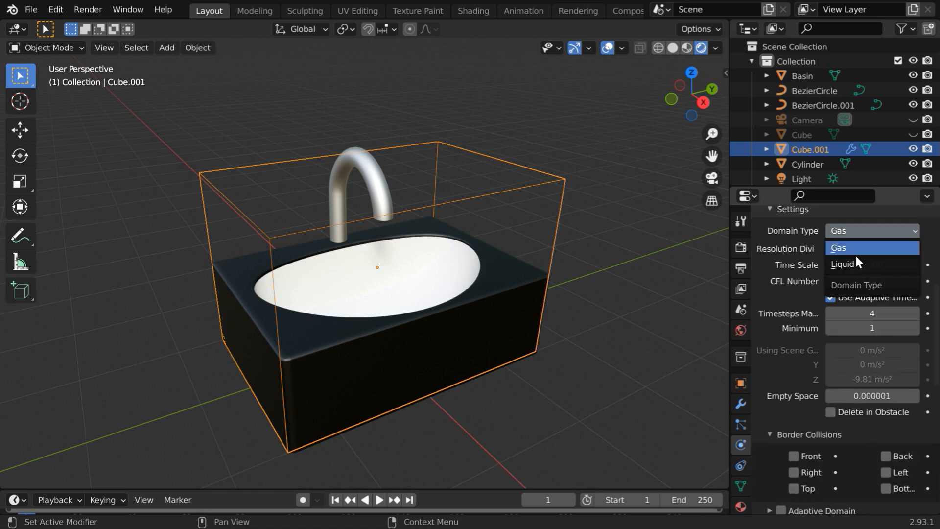
{"action": "left_click", "coordinate": [841, 264]}
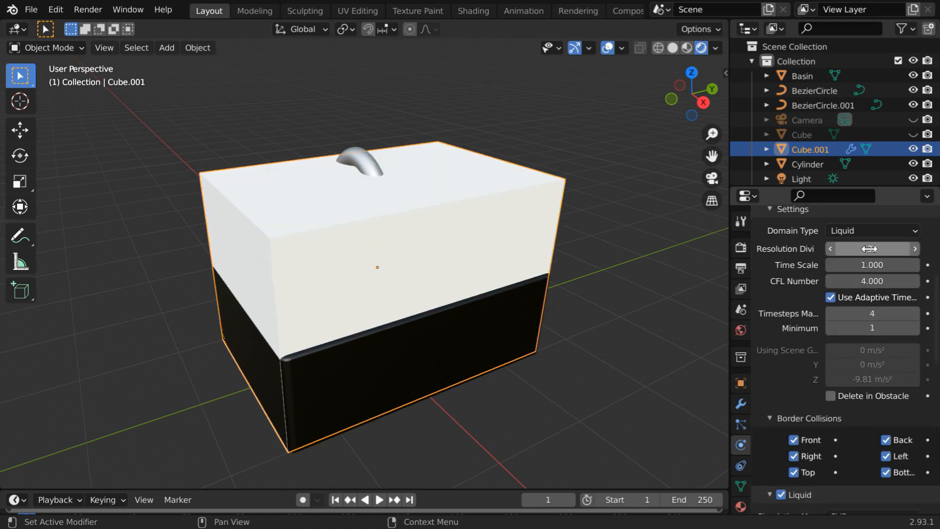
{"action": "left_click", "coordinate": [871, 249]}
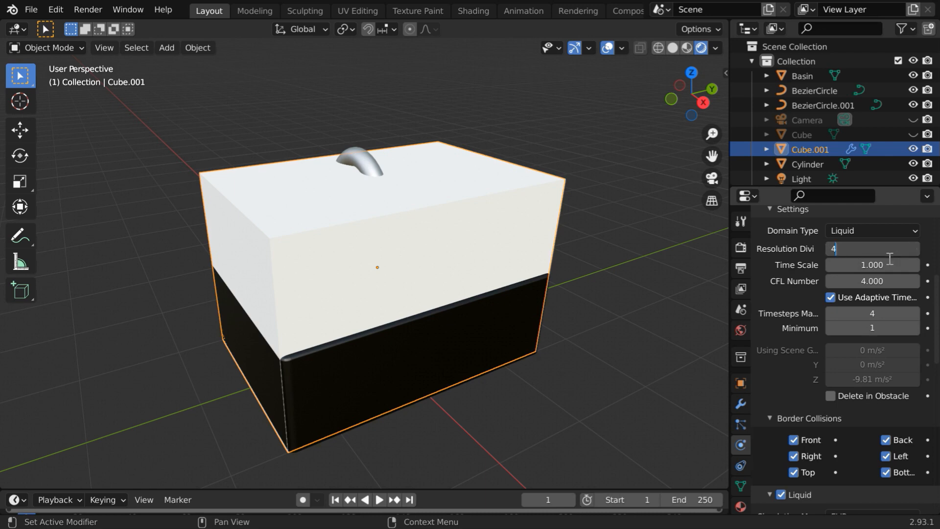
{"action": "type", "text": "40"}
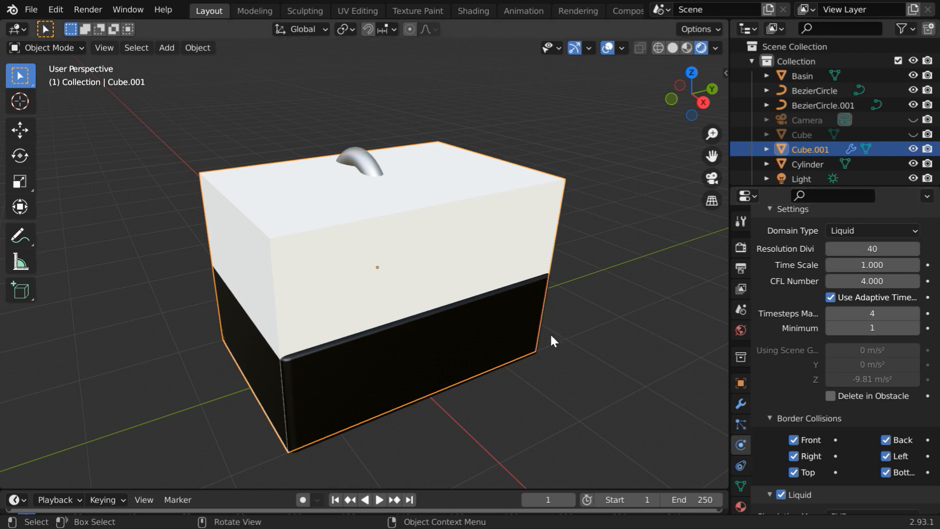
{"action": "mouse_move", "coordinate": [568, 158]}
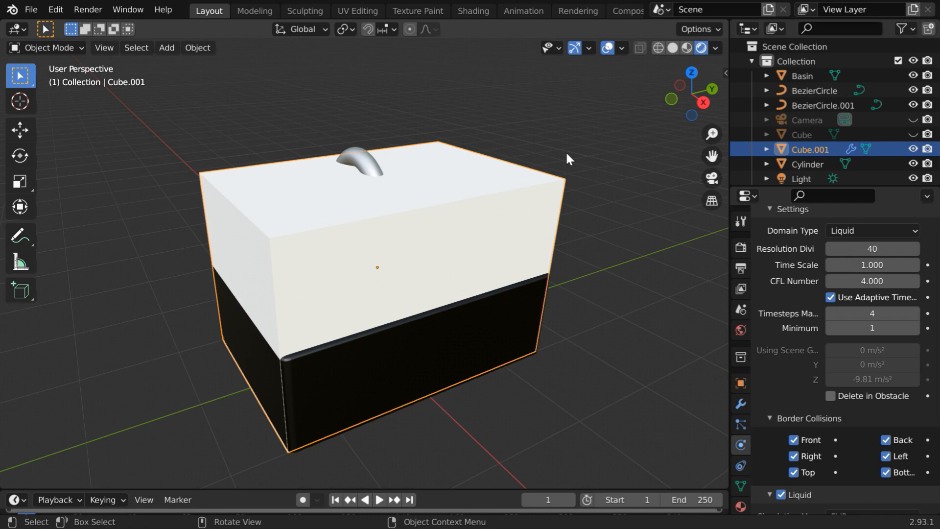
{"action": "left_click", "coordinate": [660, 49]}
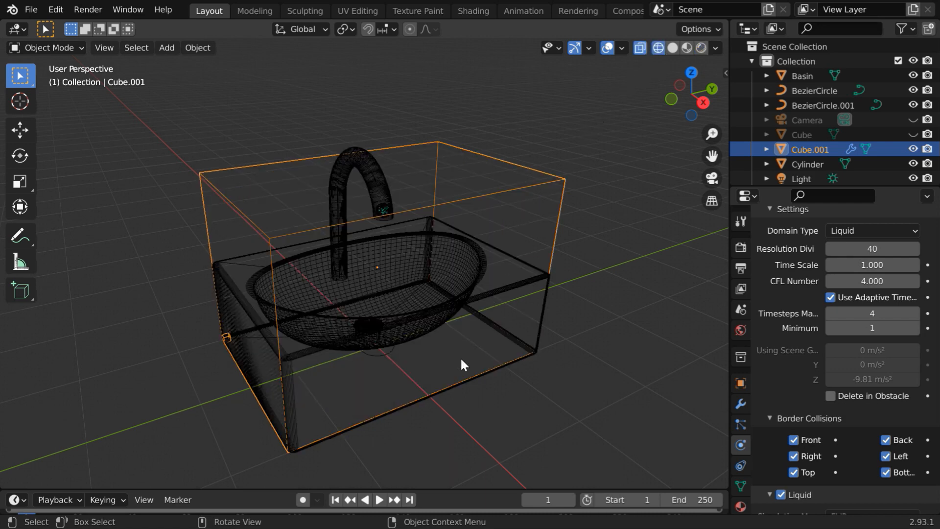
- Play the liquid simulation to watch particles pour from the tap through the basin
{"action": "left_click_drag", "start_coordinate": [461, 364], "coordinate": [441, 373]}
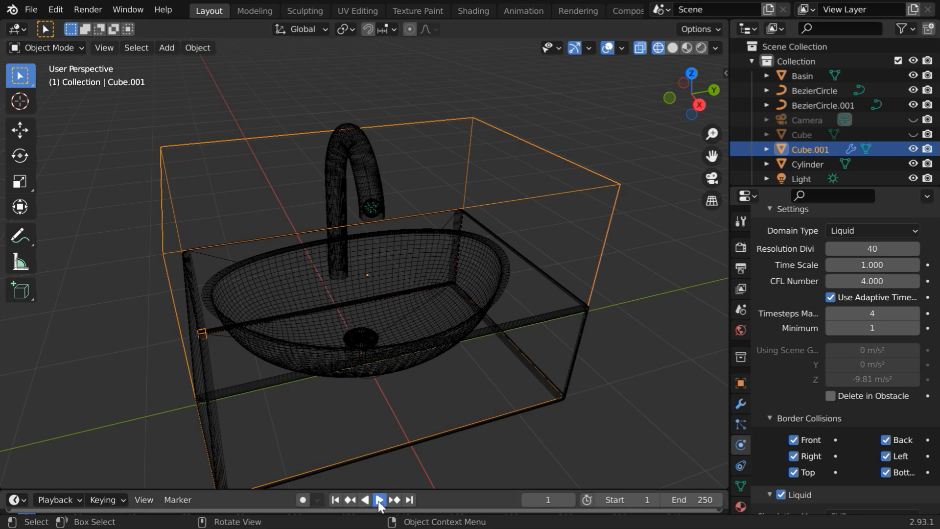
{"action": "left_click", "coordinate": [379, 500]}
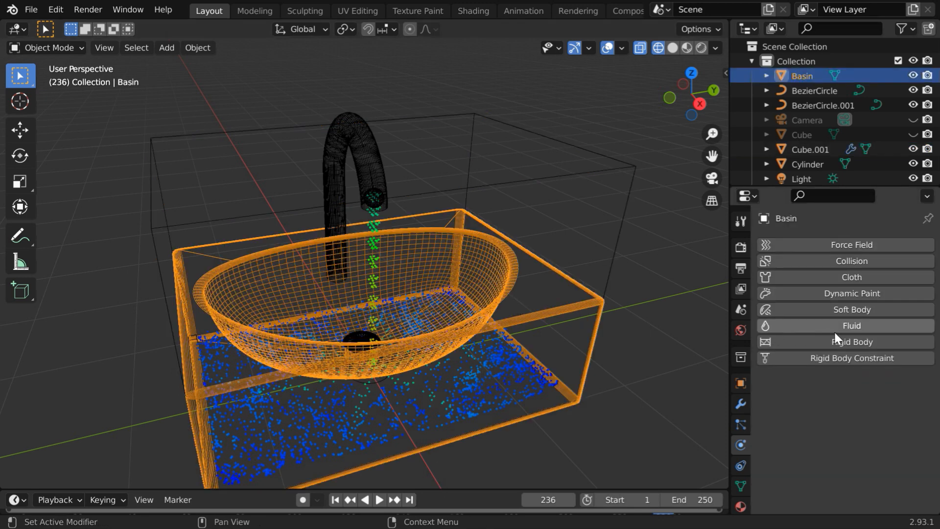
- Make the Basin a planar collision fluid effector so the liquid interacts with the bowl
{"action": "left_click", "coordinate": [851, 326]}
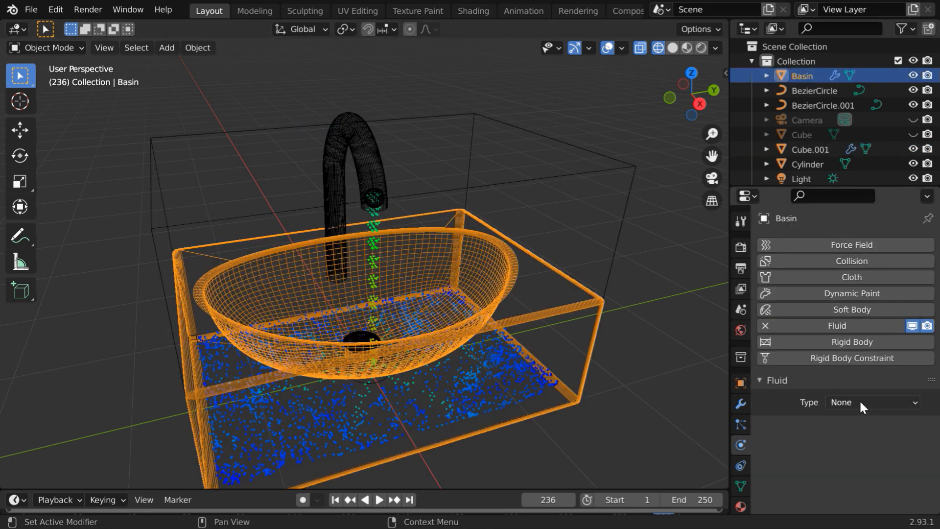
{"action": "left_click", "coordinate": [871, 402]}
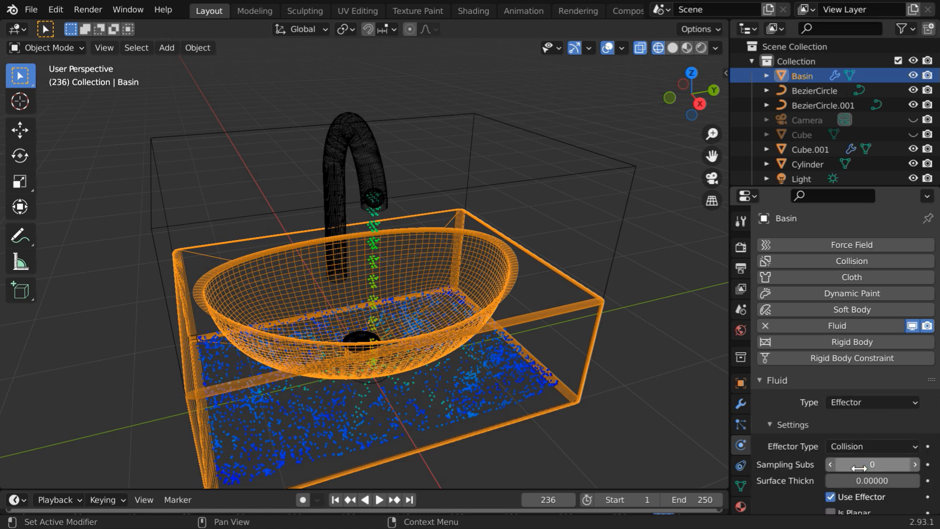
{"action": "scroll", "scroll_direction": "down", "scroll_amount": 3}
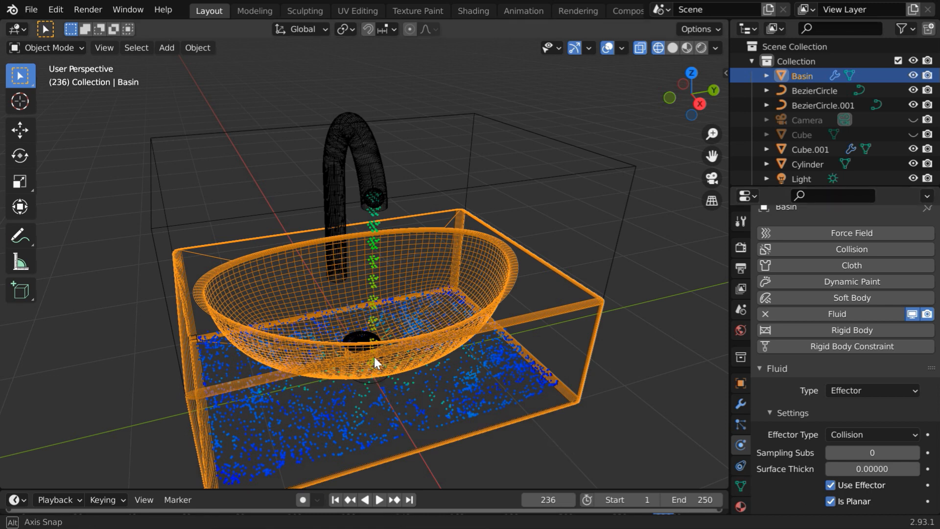
{"action": "left_click_drag", "start_coordinate": [375, 362], "coordinate": [363, 342]}
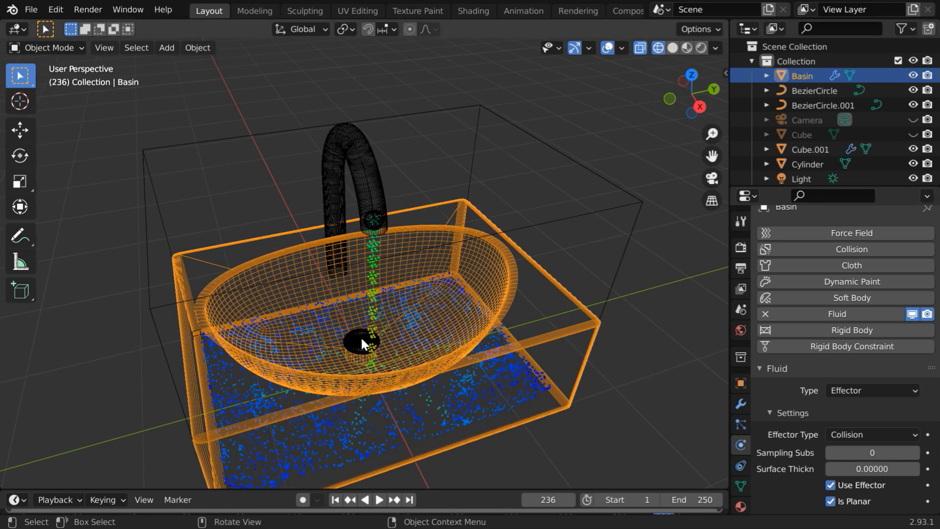
{"action": "left_click", "coordinate": [167, 47]}
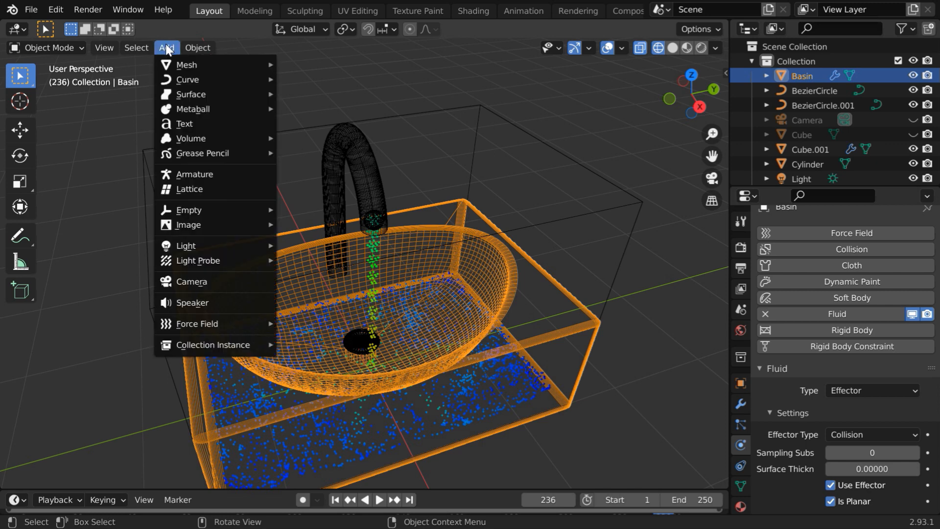
- Add a cylinder scaled to 0.150 at X -0.18 m, Z 0.15 m in the basin's drain
{"action": "left_click", "coordinate": [187, 65]}
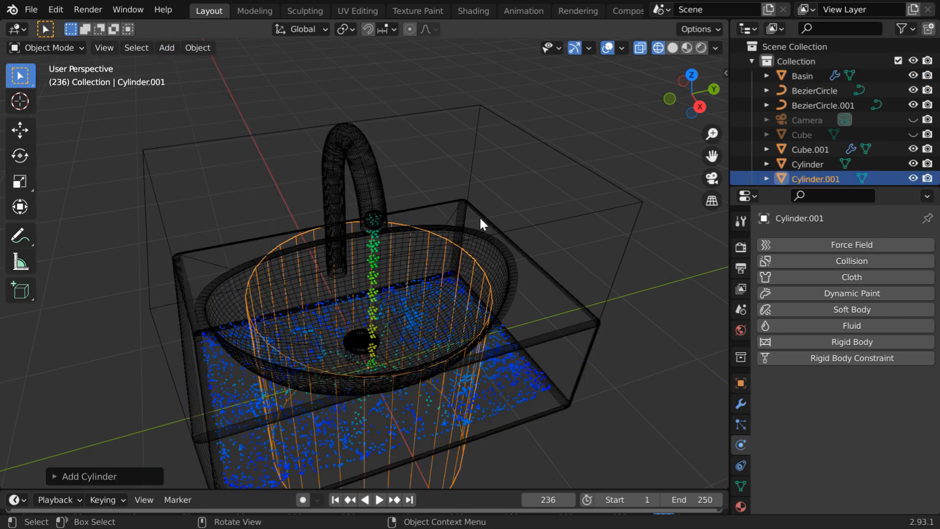
{"action": "mouse_move", "coordinate": [360, 348]}
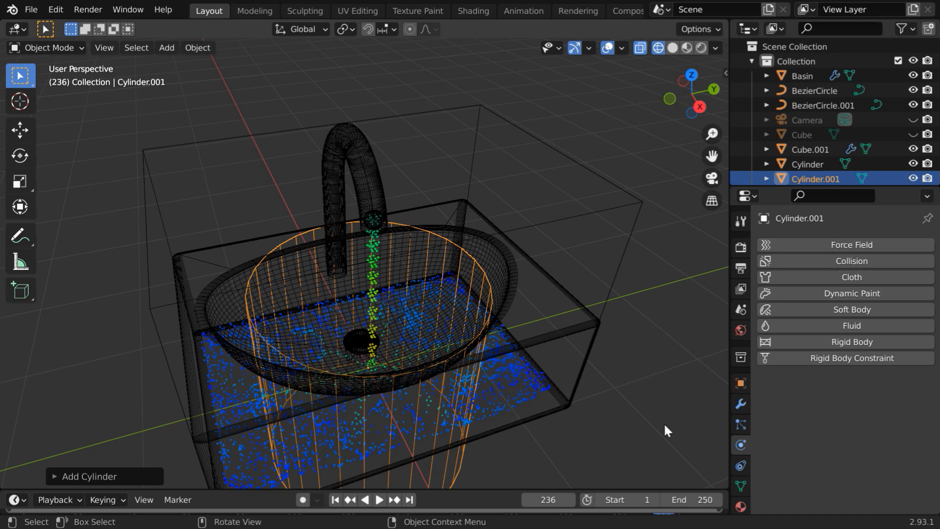
{"action": "left_click", "coordinate": [740, 381]}
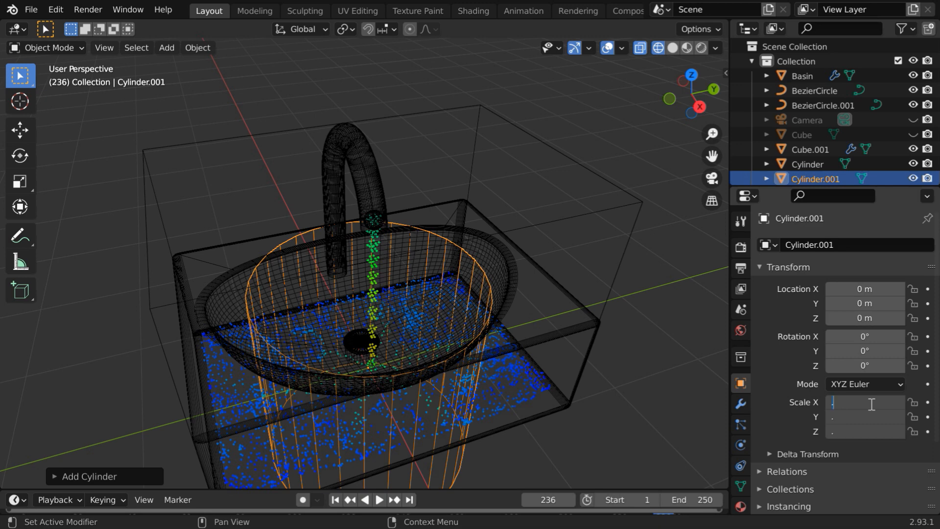
{"action": "type", "text": "0.150"}
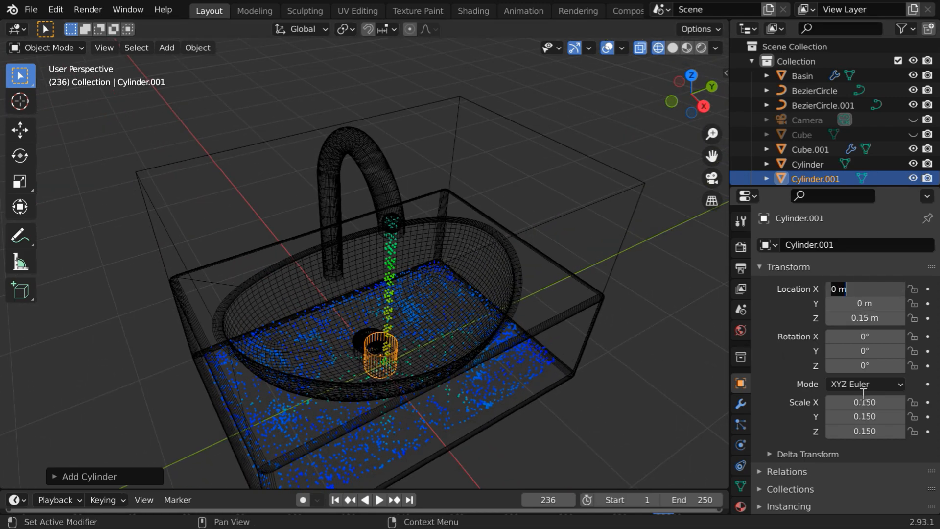
{"action": "type", "text": "-.18"}
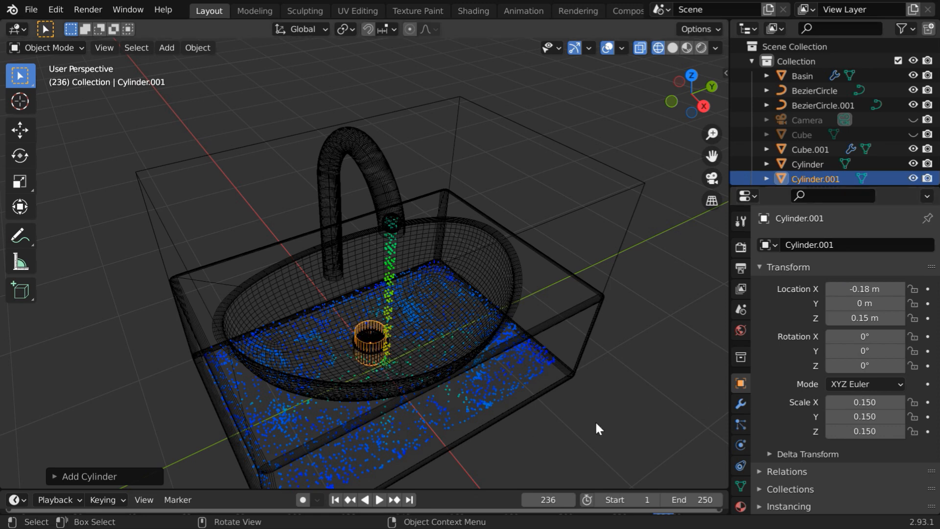
- Make the drain cylinder a liquid fluid flow object with Outflow behaviour
{"action": "left_click", "coordinate": [740, 444]}
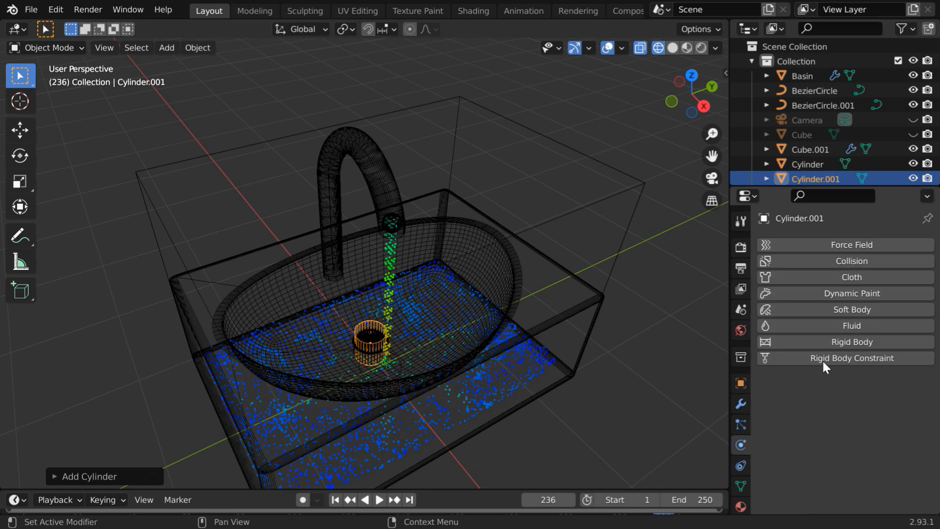
{"action": "left_click", "coordinate": [852, 326]}
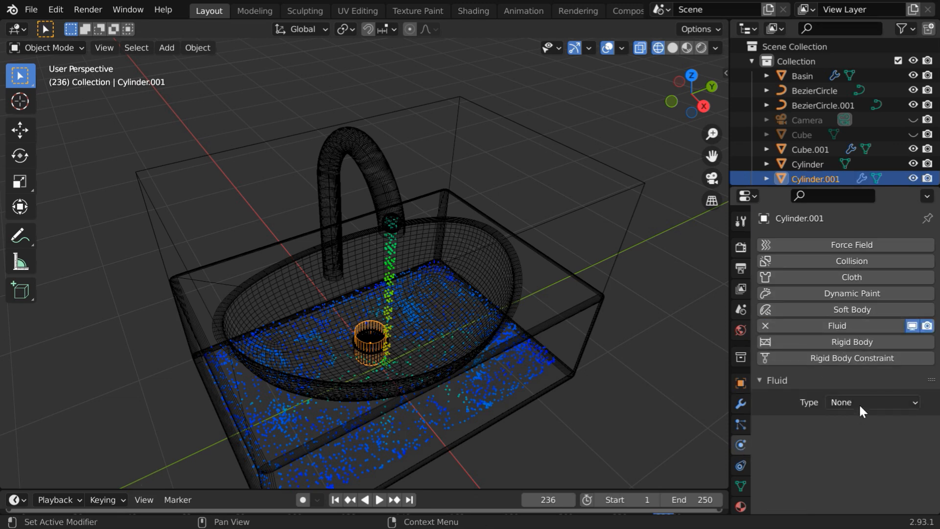
{"action": "left_click", "coordinate": [872, 402]}
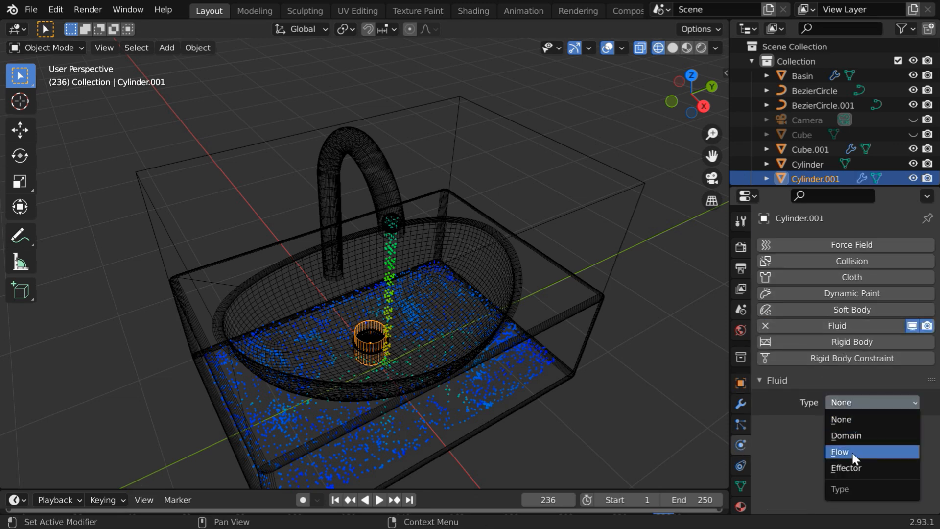
{"action": "left_click", "coordinate": [837, 450]}
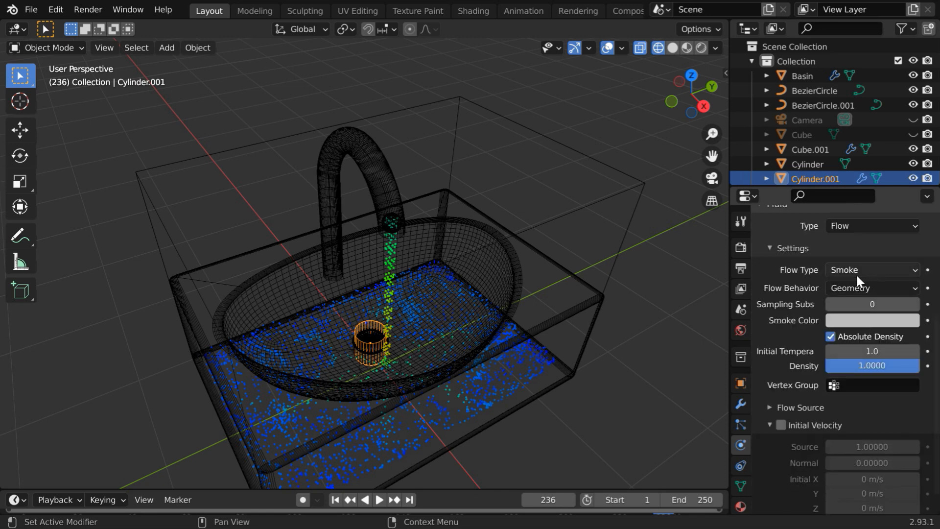
{"action": "left_click", "coordinate": [871, 270]}
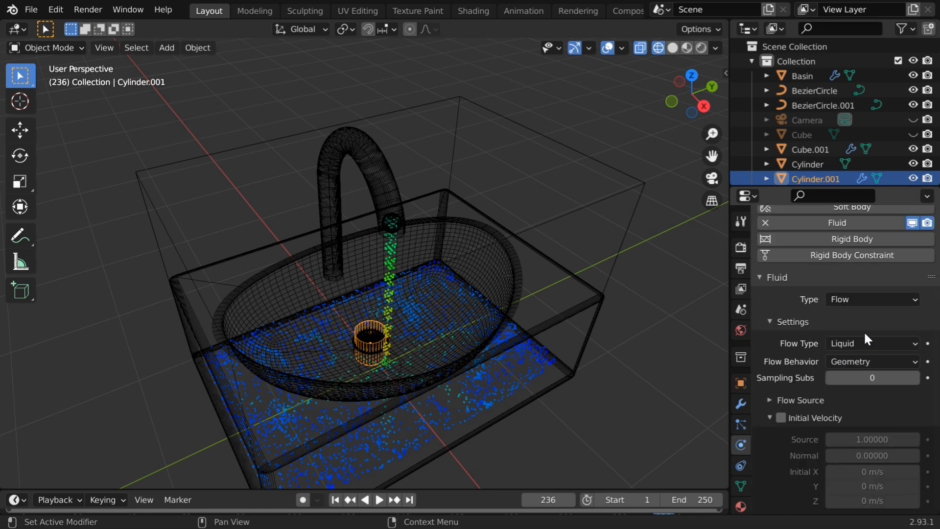
{"action": "left_click", "coordinate": [872, 361]}
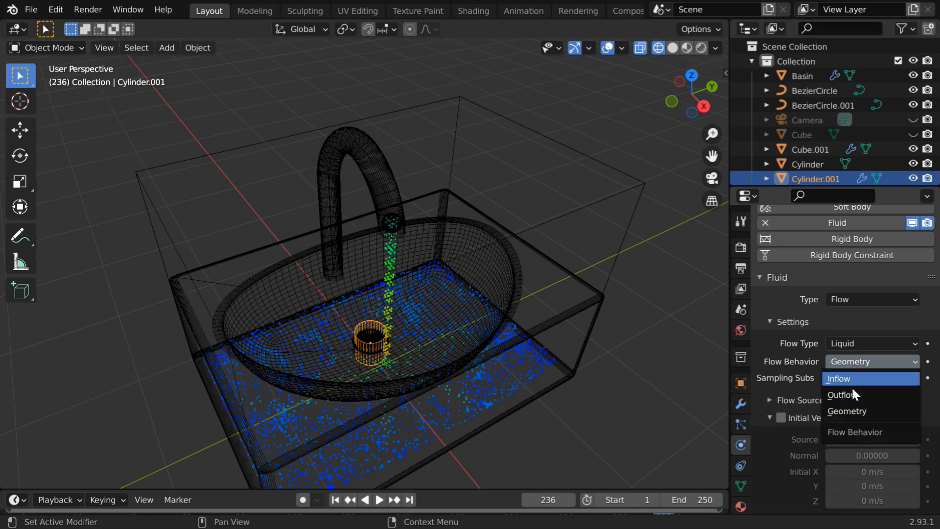
{"action": "left_click", "coordinate": [836, 395]}
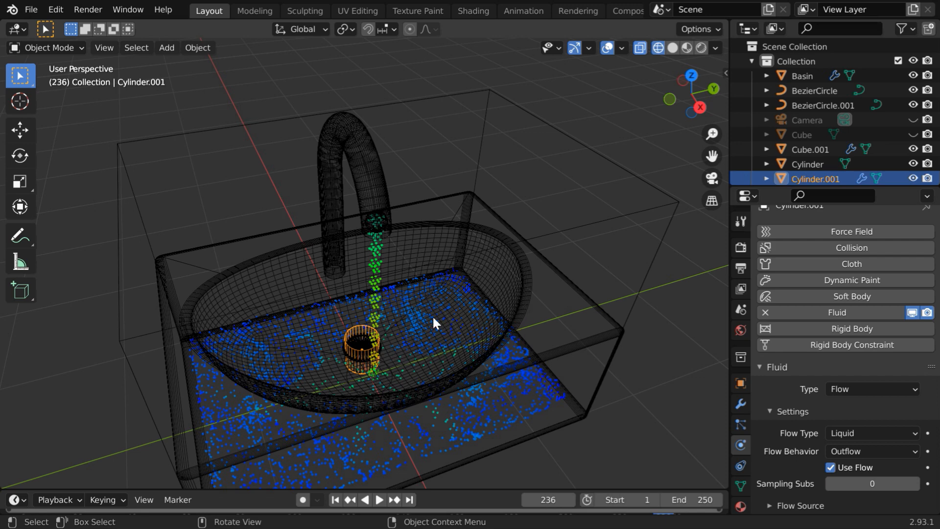
{"action": "mouse_move", "coordinate": [625, 207]}
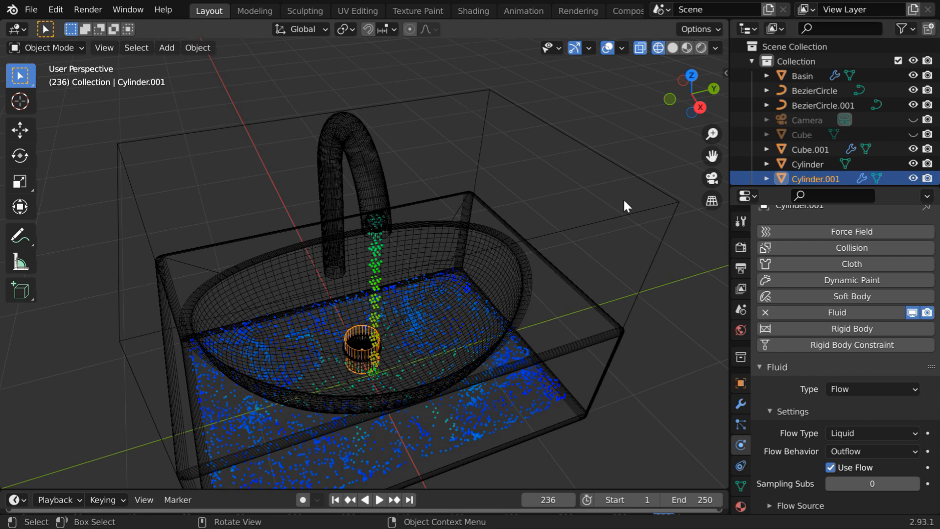
- Nudge Cube.001's resolution divisions down and back to 40 to clear the old fluid cache
{"action": "left_click", "coordinate": [810, 149]}
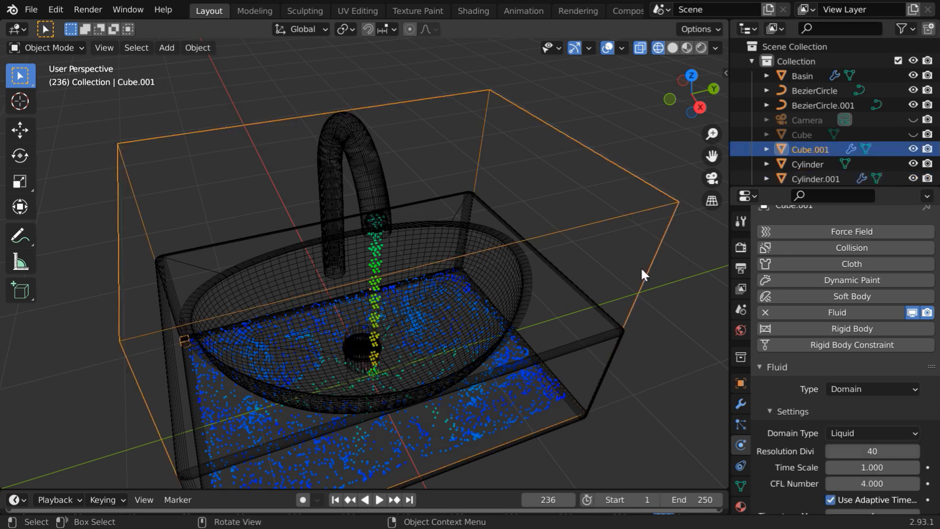
{"action": "scroll", "scroll_direction": "down", "scroll_amount": 3}
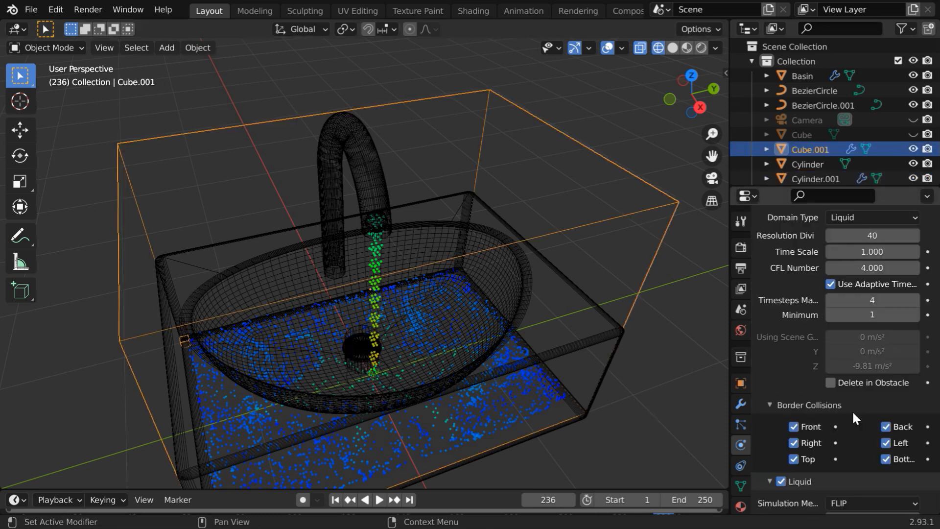
{"action": "scroll", "scroll_direction": "down", "scroll_amount": 3}
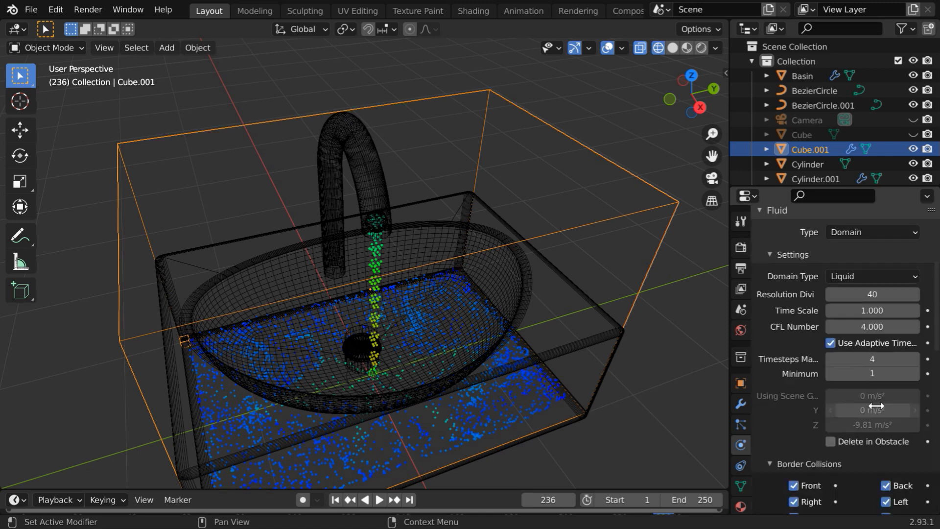
{"action": "scroll", "scroll_direction": "down", "scroll_amount": 3}
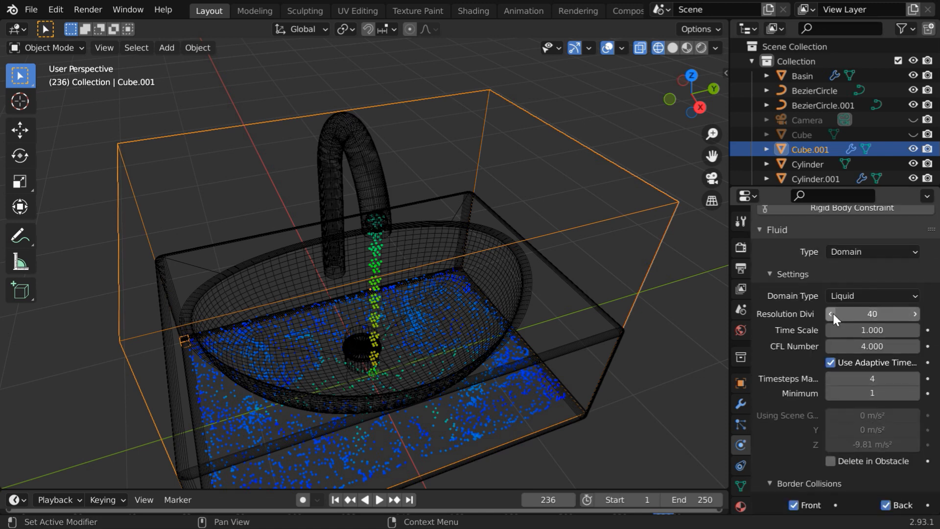
{"action": "left_click", "coordinate": [830, 314]}
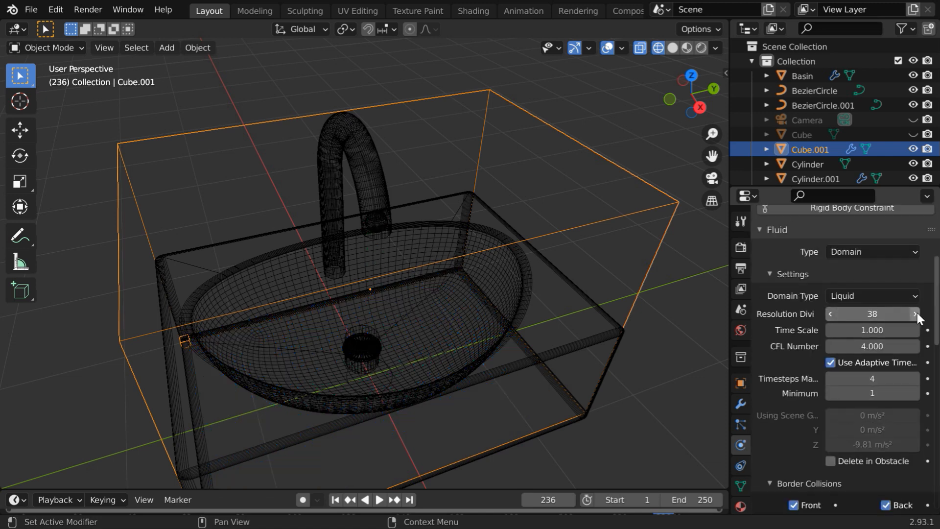
{"action": "left_click", "coordinate": [915, 313]}
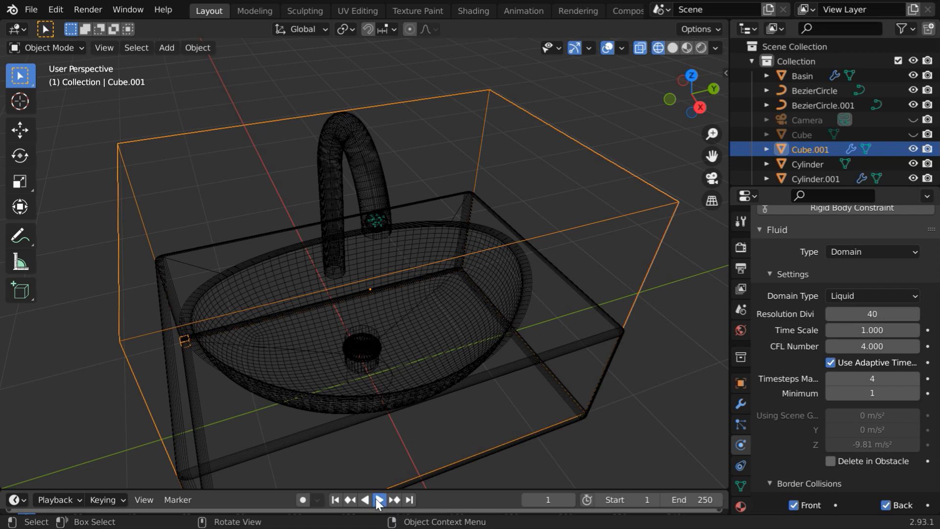
- Replay the simulation to see water pool in the basin, checking Cylinder.001's outflow settings
{"action": "left_click", "coordinate": [377, 499]}
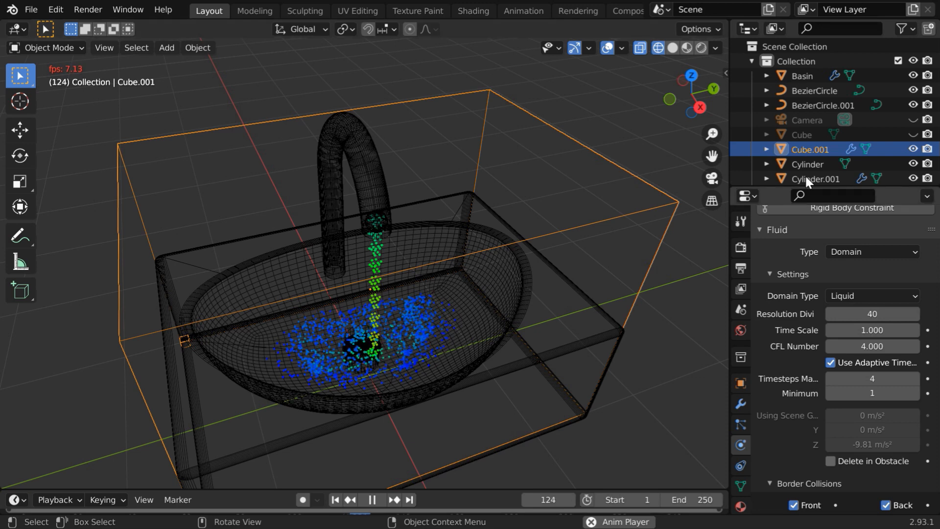
{"action": "left_click", "coordinate": [815, 178]}
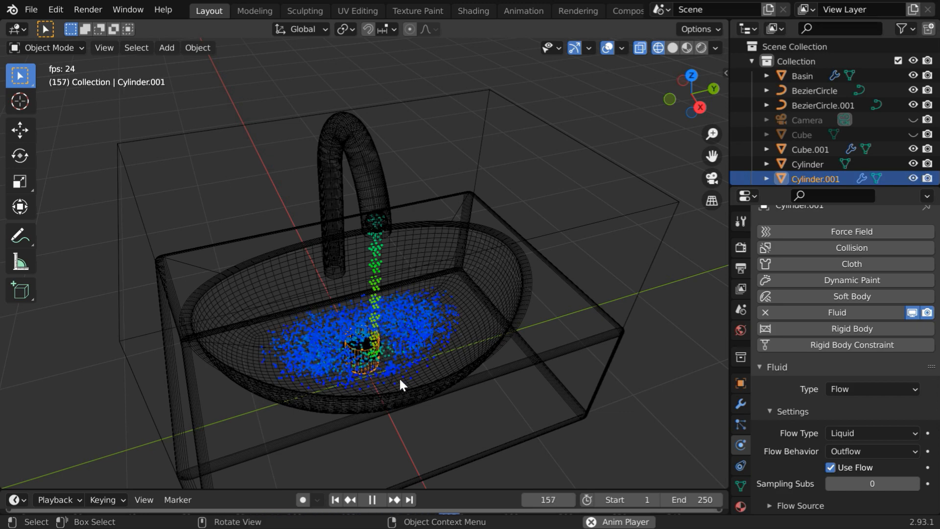
{"action": "left_click", "coordinate": [371, 499]}
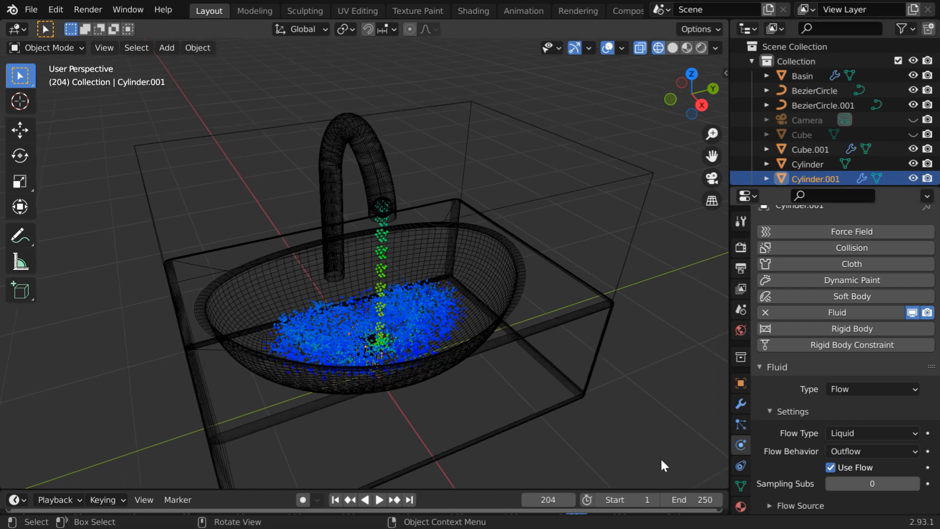
- Set Cube.001's domain to 64 resolution divisions with a Modular cache and bake the fluid data
{"action": "left_click", "coordinate": [809, 149]}
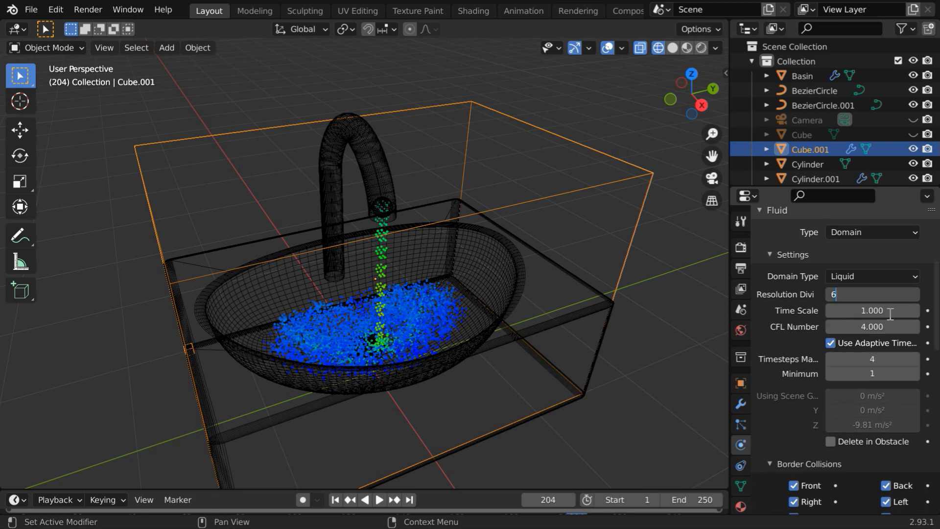
{"action": "type", "text": "64"}
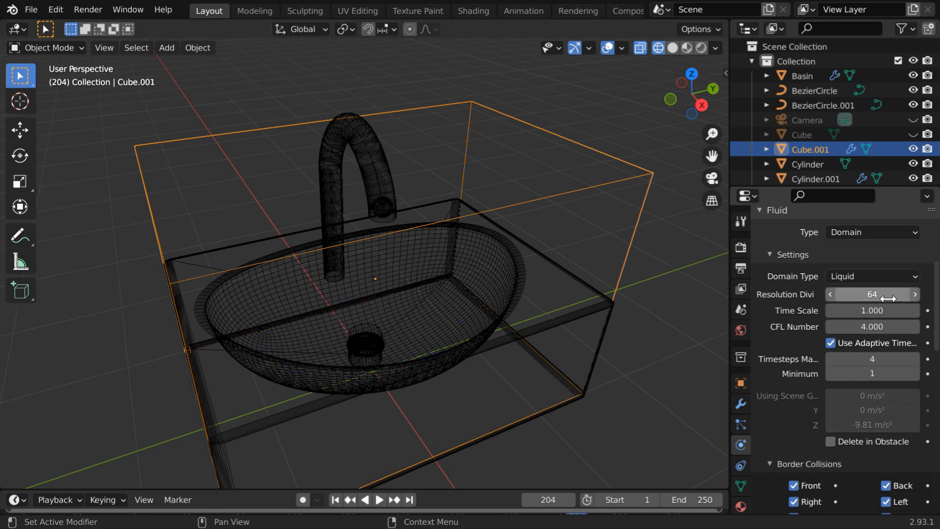
{"action": "scroll", "scroll_direction": "down", "scroll_amount": 3}
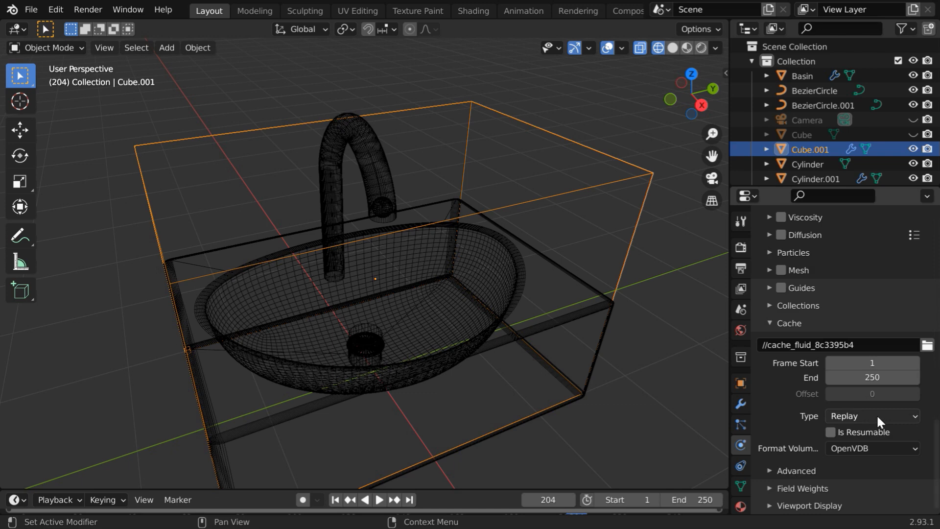
{"action": "left_click", "coordinate": [871, 415]}
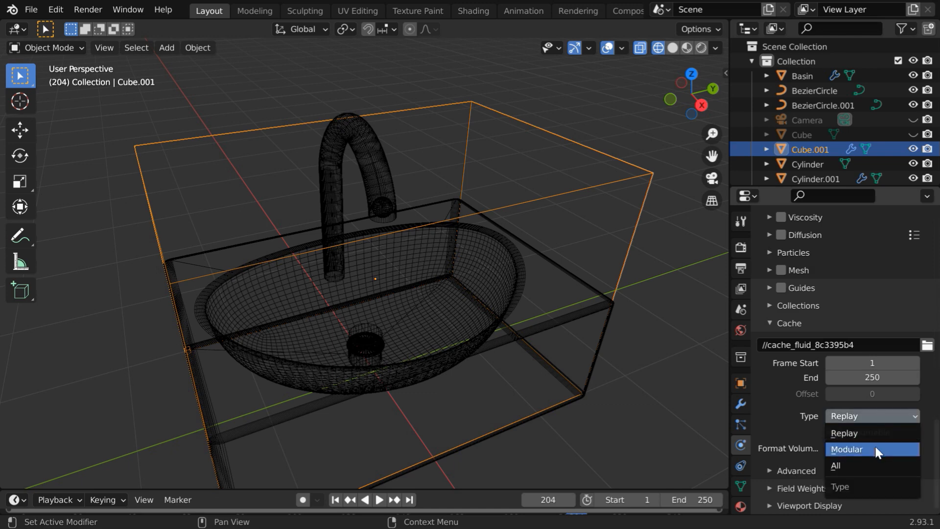
{"action": "left_click", "coordinate": [847, 448]}
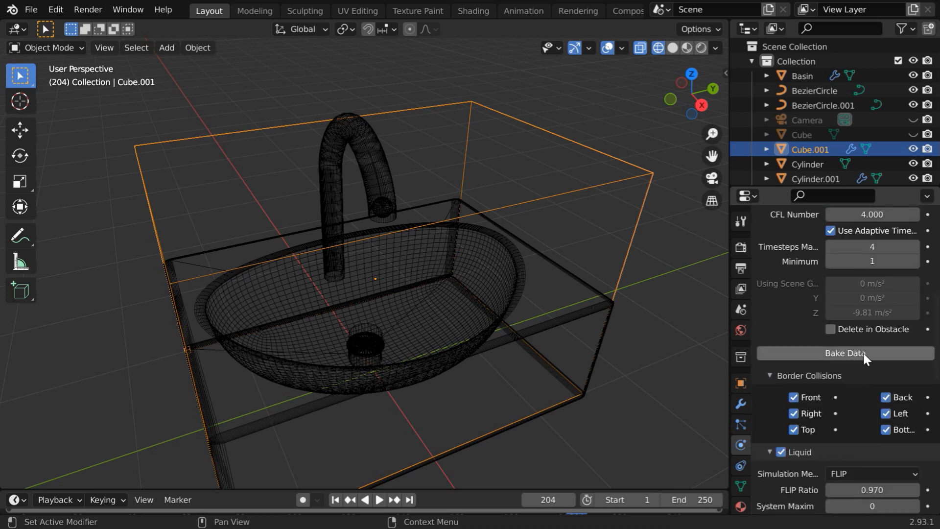
{"action": "left_click", "coordinate": [846, 353]}
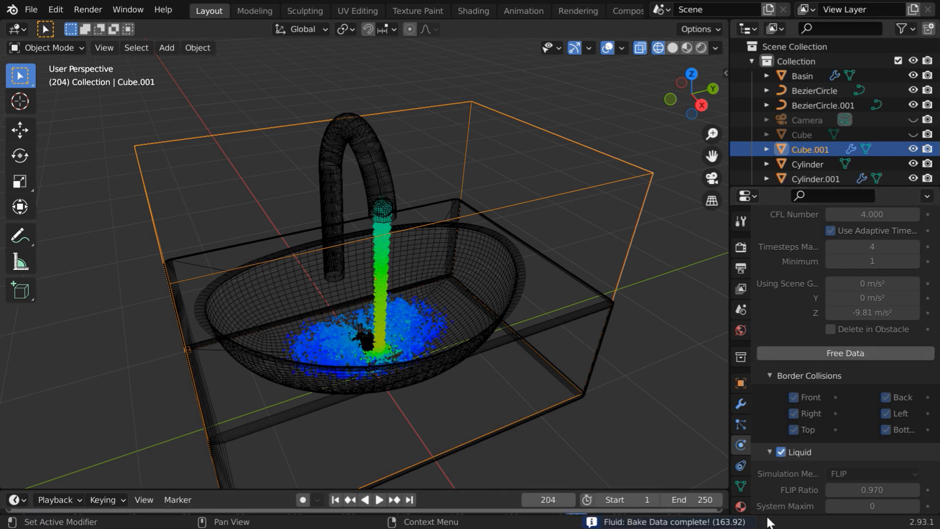
- Enable mesh generation on the liquid domain and bake the water's surface mesh
{"action": "scroll", "scroll_direction": "down", "scroll_amount": 3}
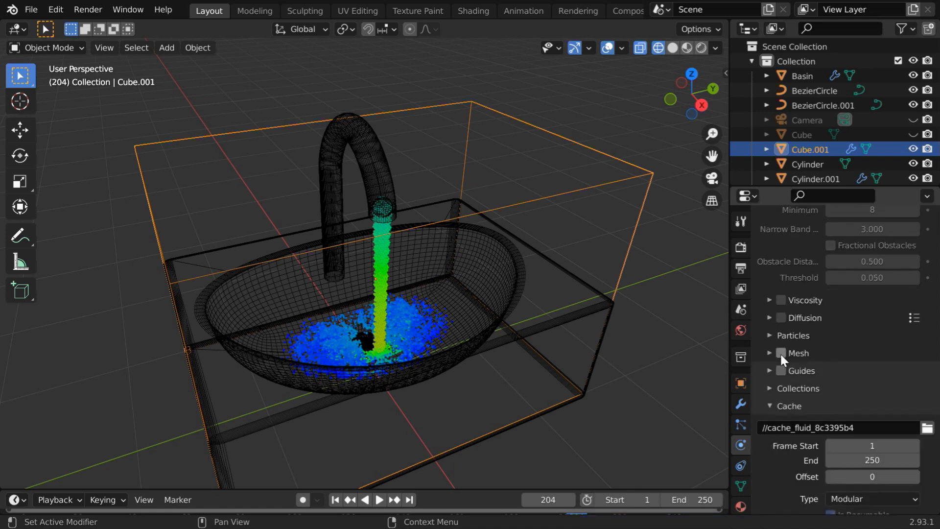
{"action": "left_click", "coordinate": [781, 353]}
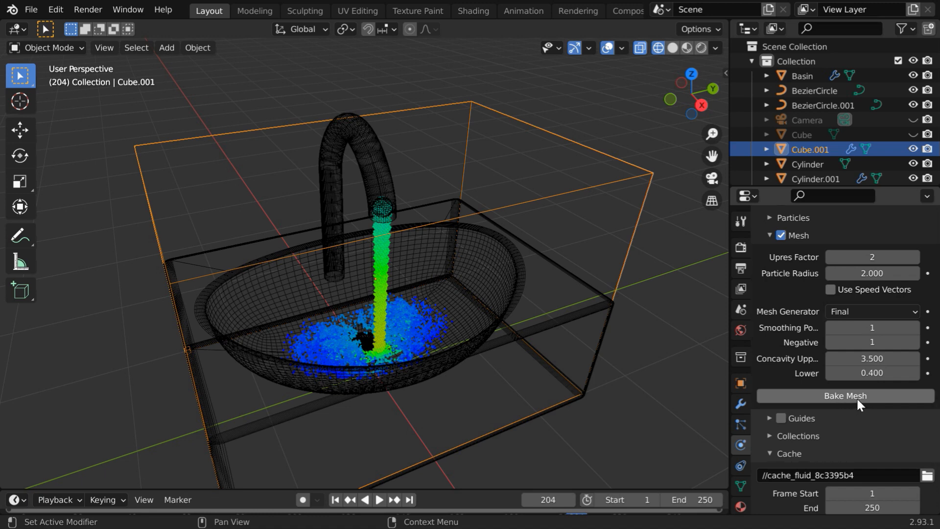
{"action": "left_click", "coordinate": [845, 395]}
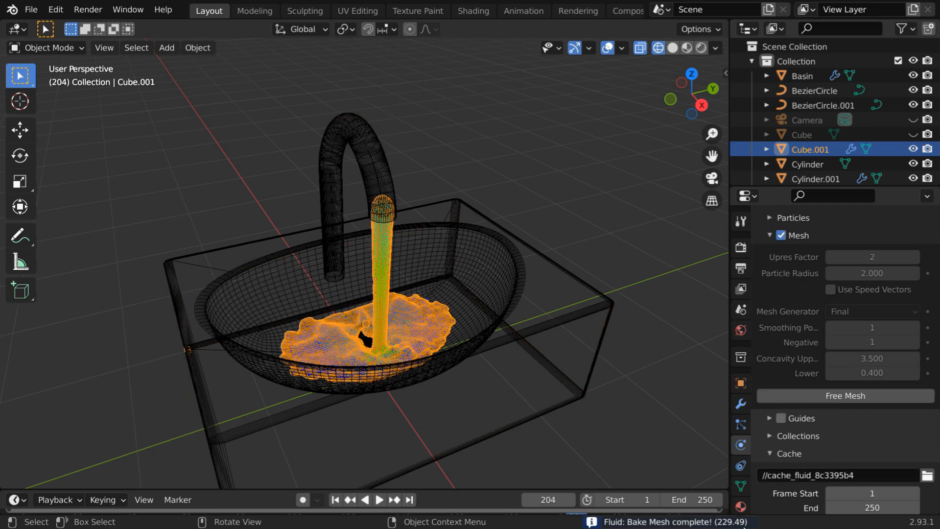
{"action": "mouse_move", "coordinate": [375, 348]}
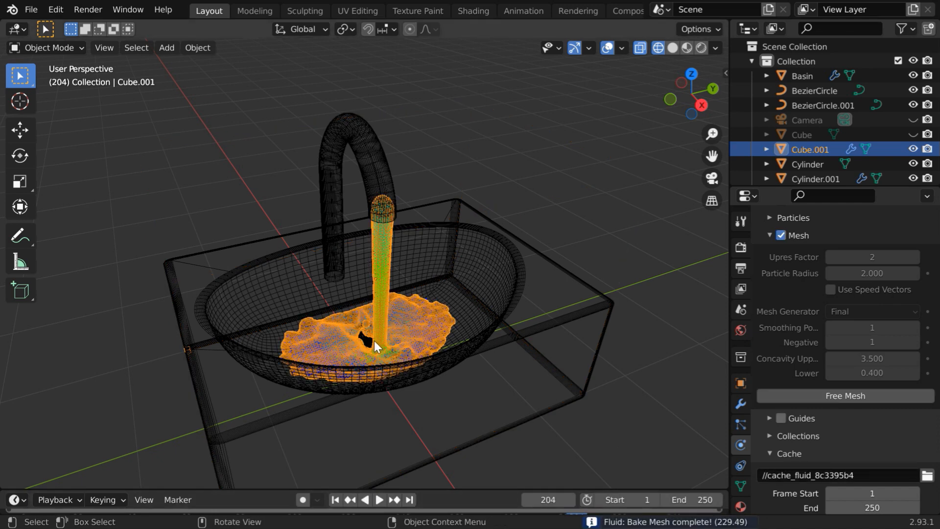
{"action": "mouse_move", "coordinate": [558, 244]}
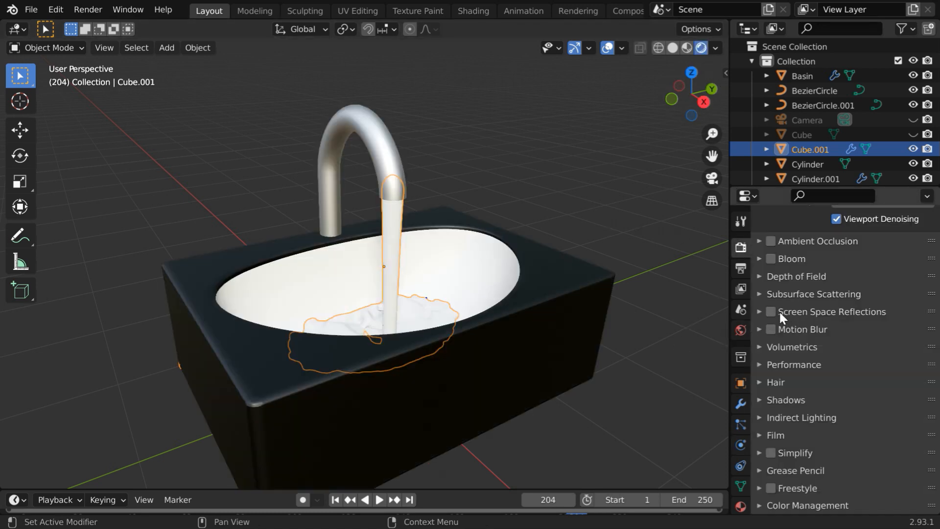
- Enable Screen Space Reflections in Render Properties and show Cube.001's material list
{"action": "left_click", "coordinate": [771, 312]}
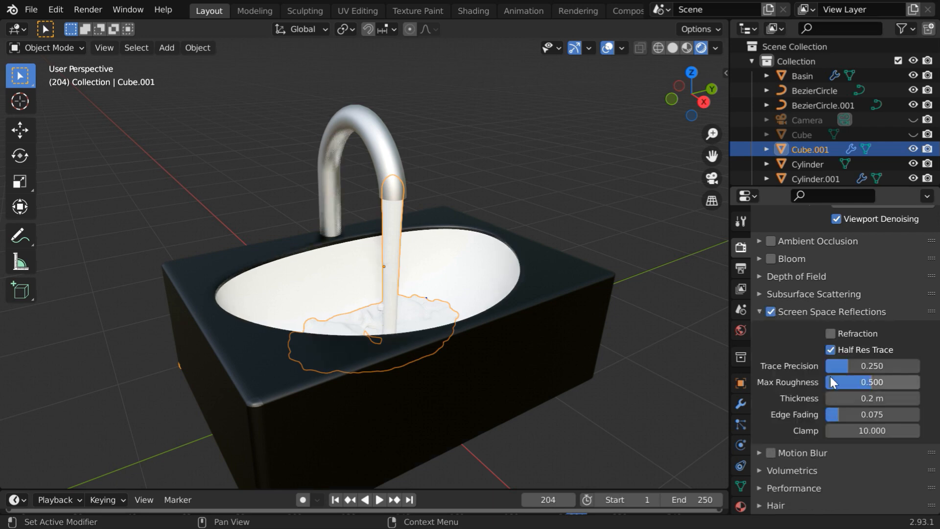
{"action": "left_click", "coordinate": [828, 332]}
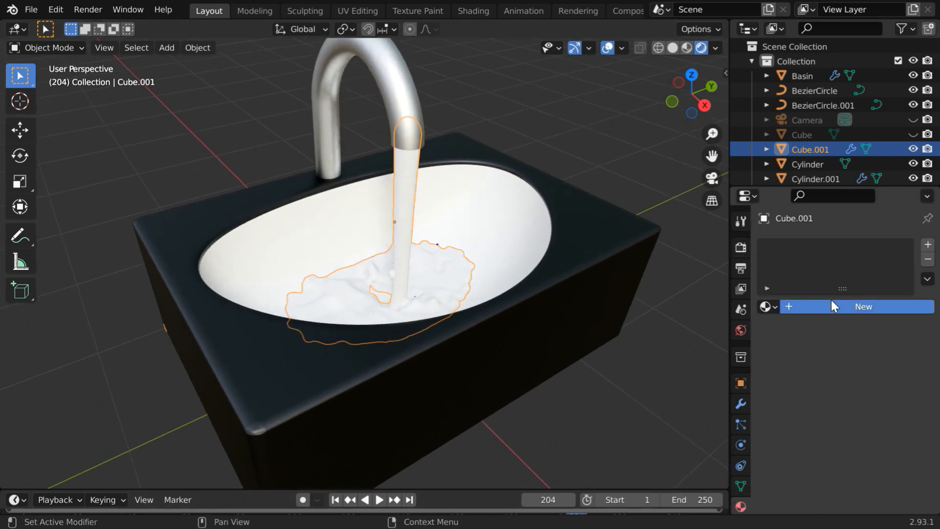
- Create the water material with light-blue base colour, Transmission 1.000 and Screen Space Refraction on
{"action": "left_click", "coordinate": [862, 306]}
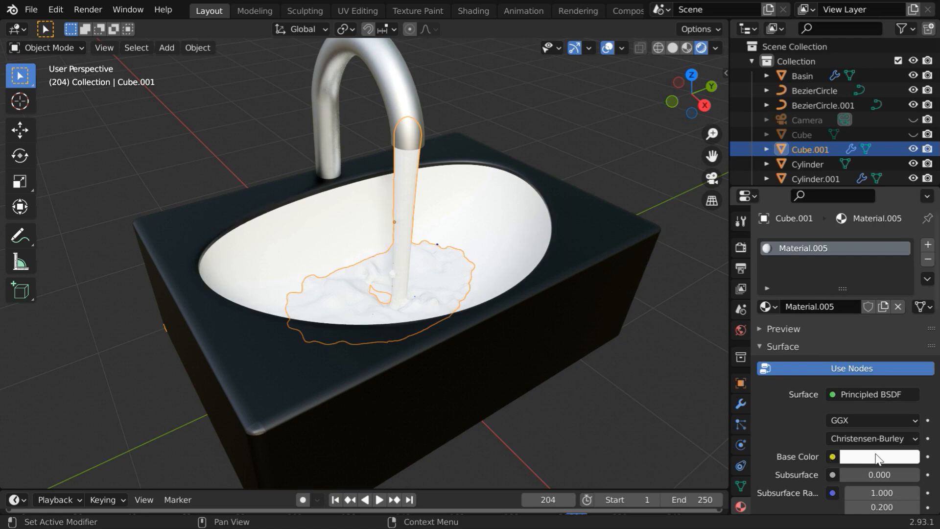
{"action": "left_click", "coordinate": [879, 456]}
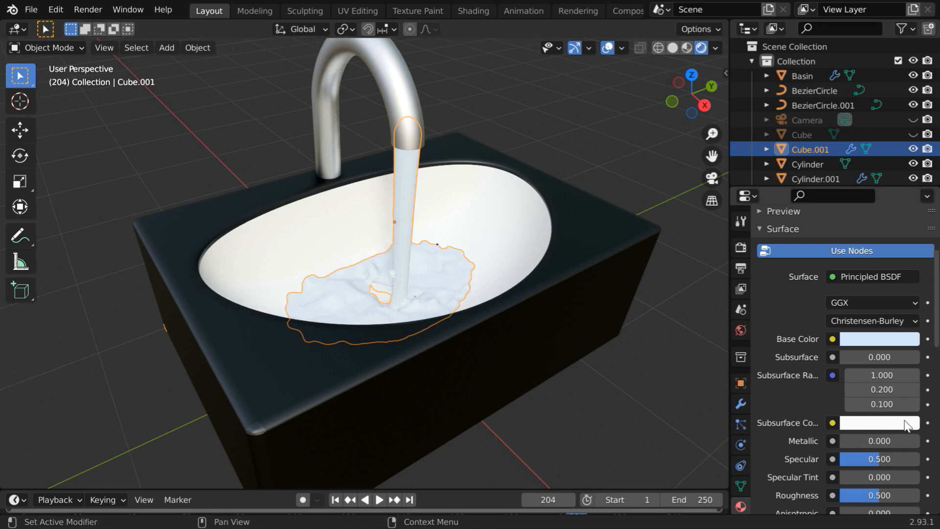
{"action": "scroll", "scroll_direction": "down", "scroll_amount": 3}
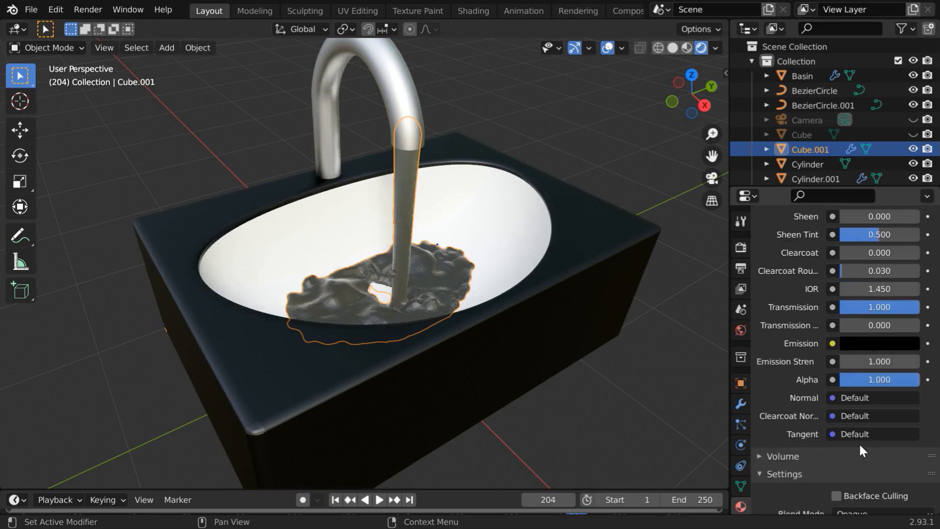
{"action": "scroll", "scroll_direction": "down", "scroll_amount": 3}
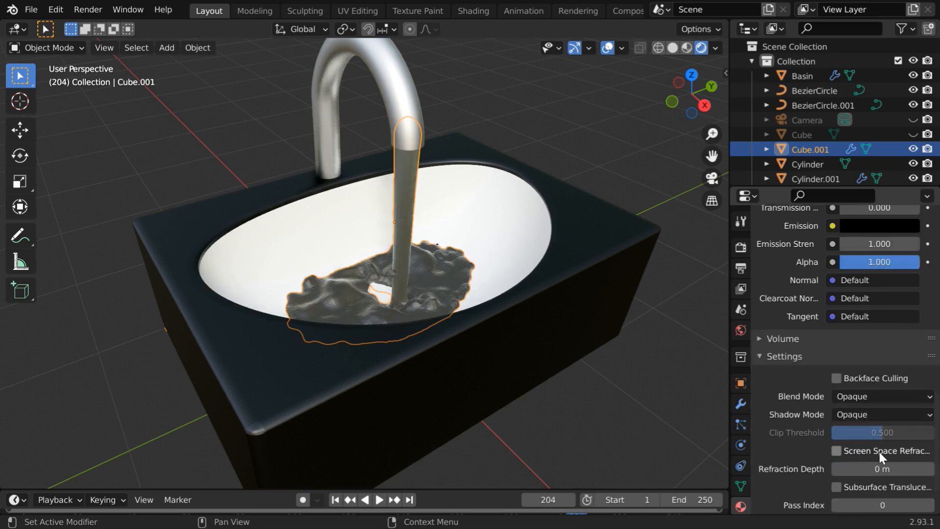
{"action": "left_click", "coordinate": [835, 465]}
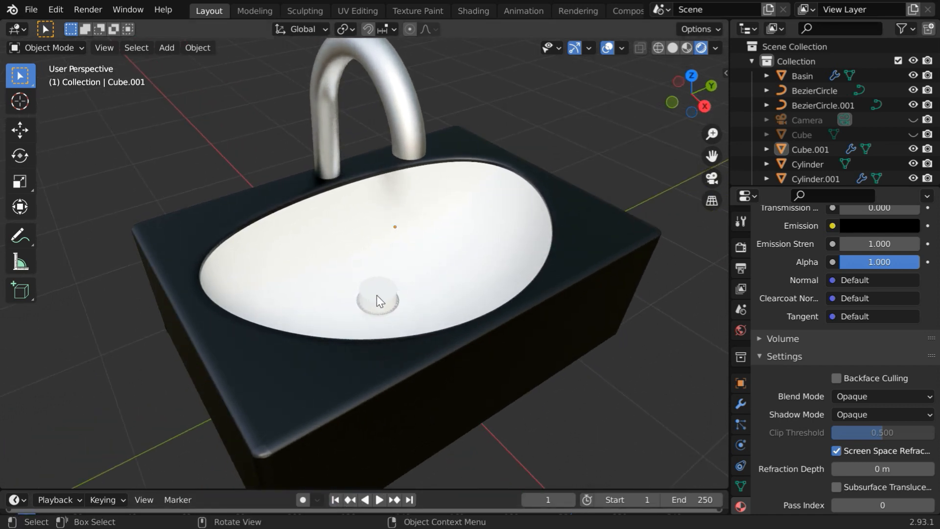
- Hide Cylinder.001 and Sphere, then play the transparent water animation from the start
{"action": "left_click", "coordinate": [376, 299]}
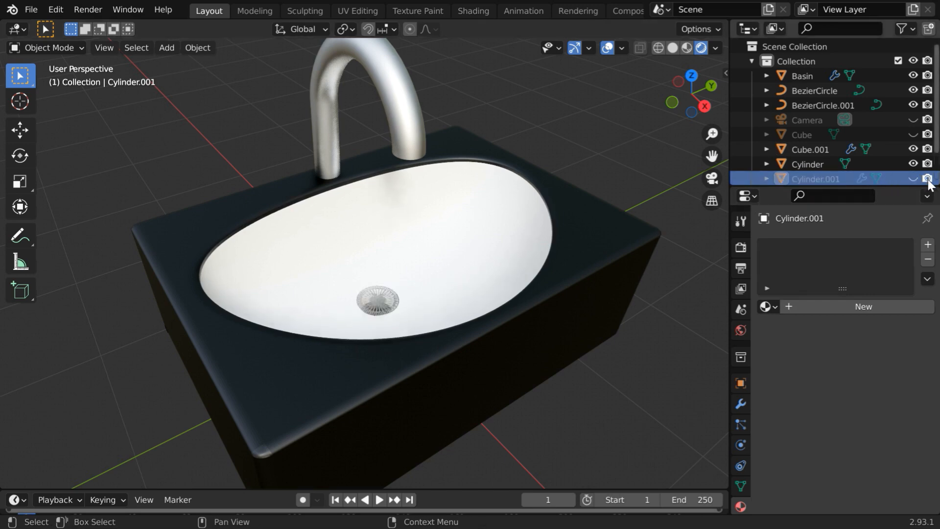
{"action": "scroll", "scroll_direction": "down", "scroll_amount": 3}
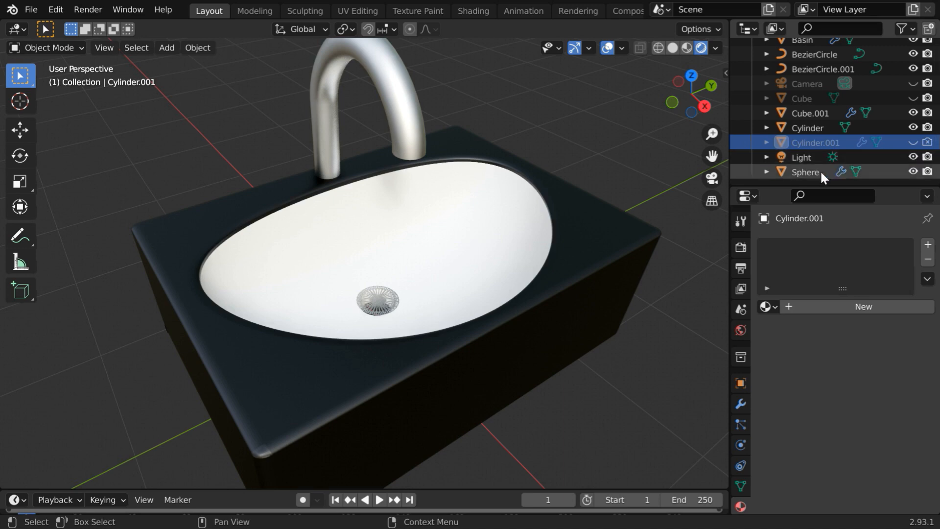
{"action": "left_click", "coordinate": [409, 138]}
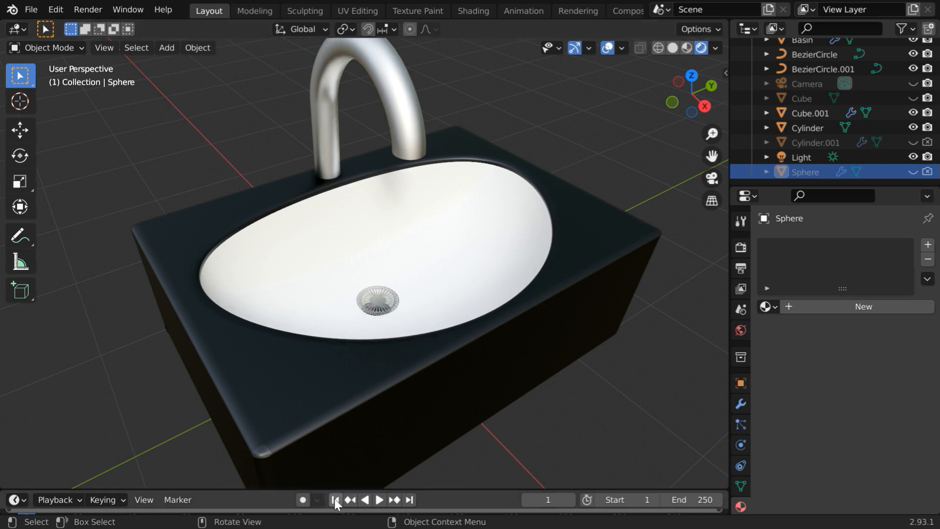
{"action": "left_click", "coordinate": [380, 499]}
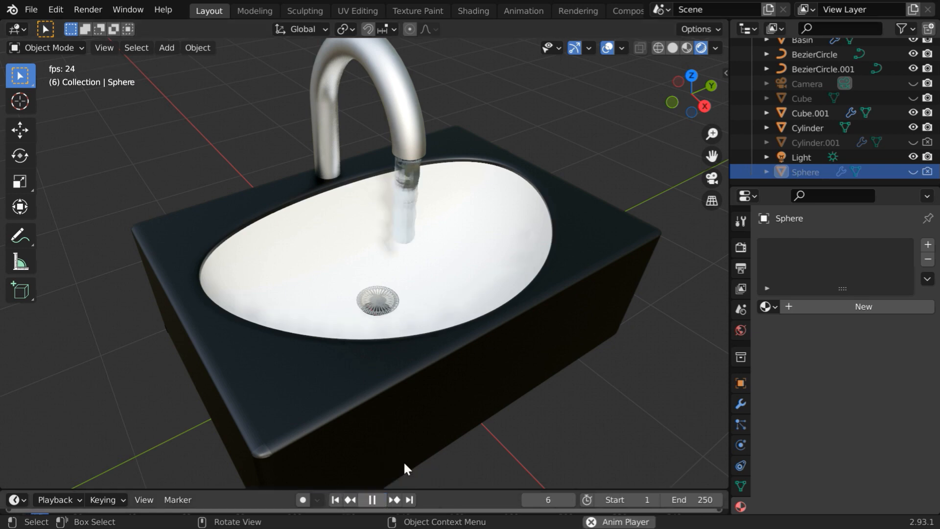